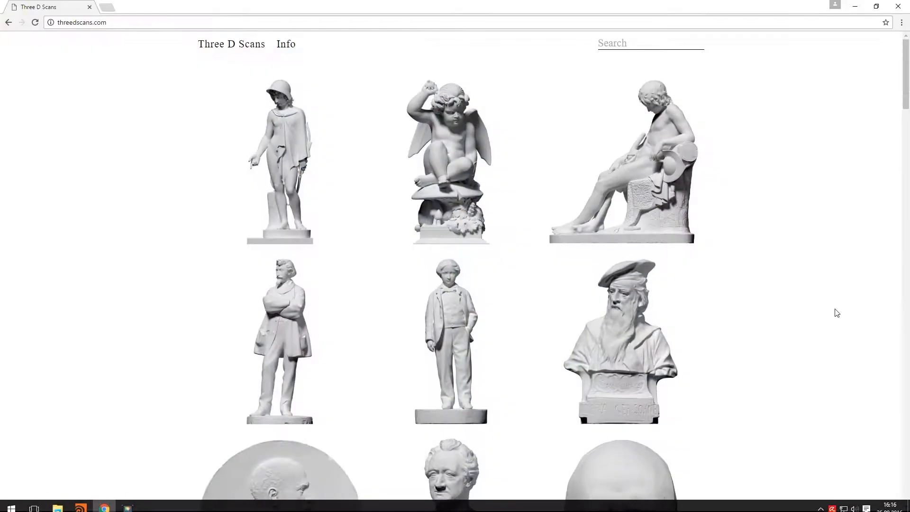
{"action": "mouse_move", "coordinate": [468, 179]}
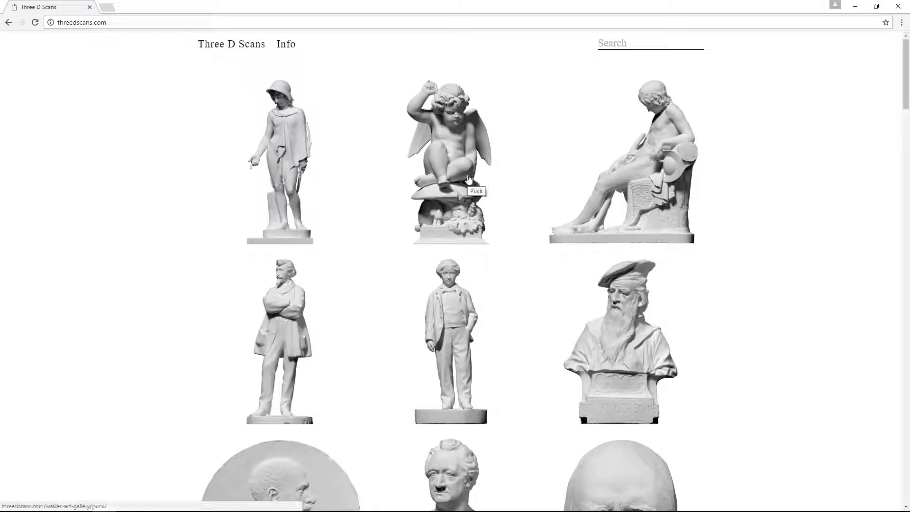
{"action": "mouse_move", "coordinate": [447, 217]}
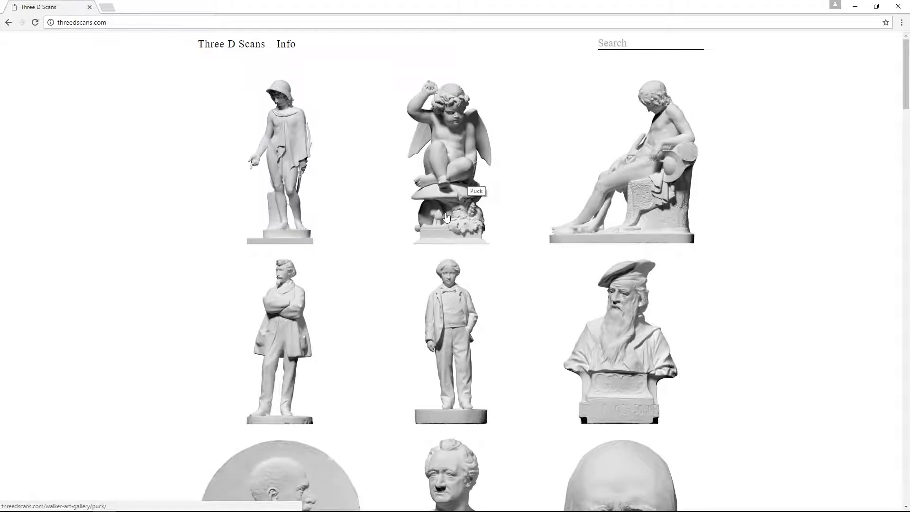
{"action": "mouse_move", "coordinate": [836, 52]}
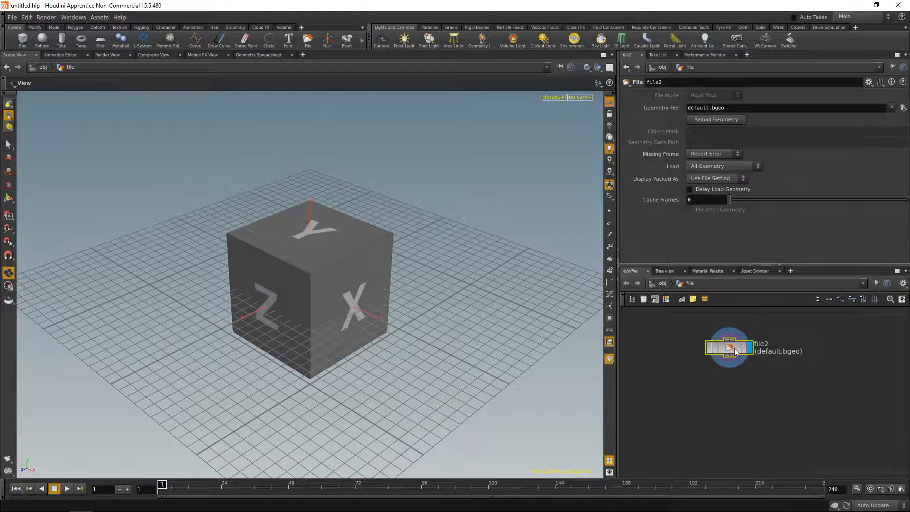
Load Puck on Toadstool_100MB.obj from Downloads into the File node.
{"action": "left_click", "coordinate": [903, 107]}
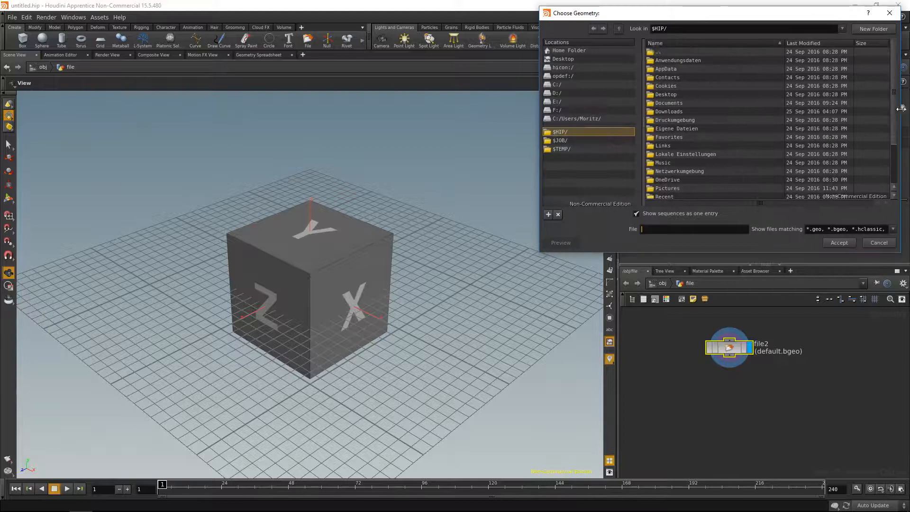
{"action": "left_click", "coordinate": [838, 242]}
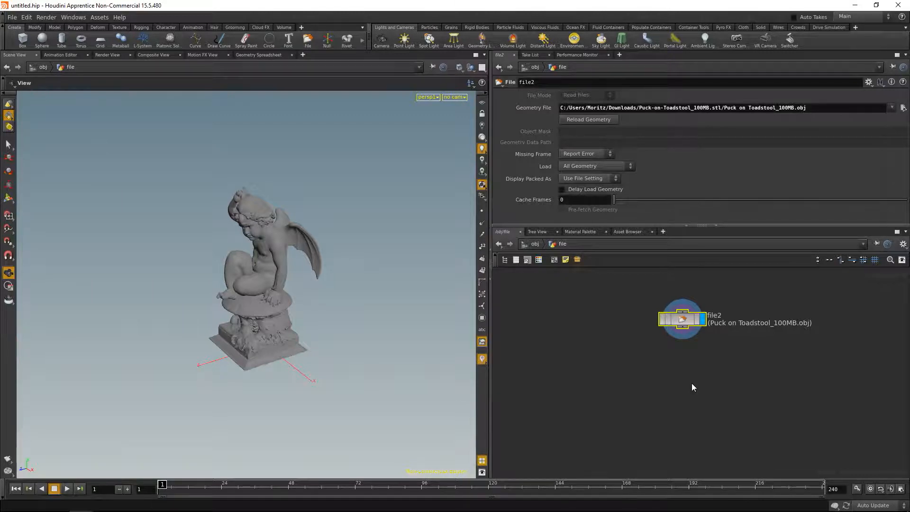
{"action": "mouse_move", "coordinate": [691, 370]}
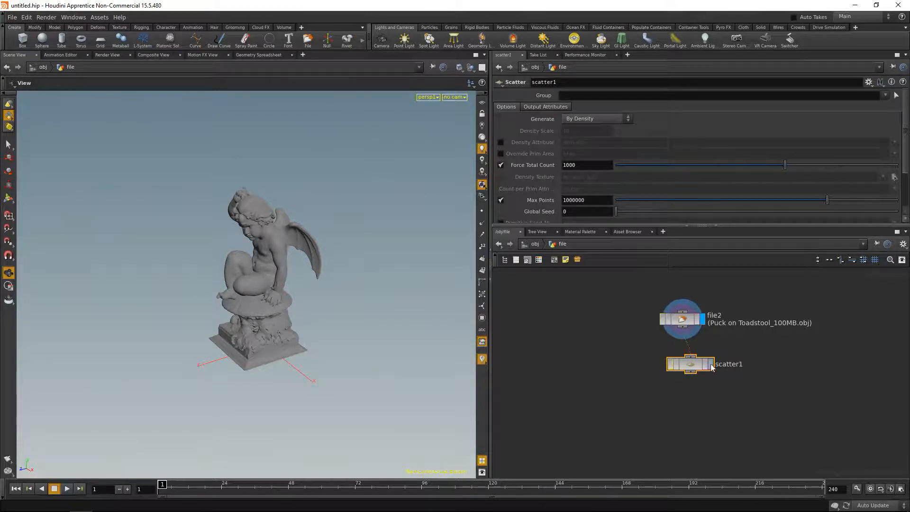
Add a Scatter node under file2 with 5000 points, then display file2 again.
{"action": "left_click", "coordinate": [691, 364]}
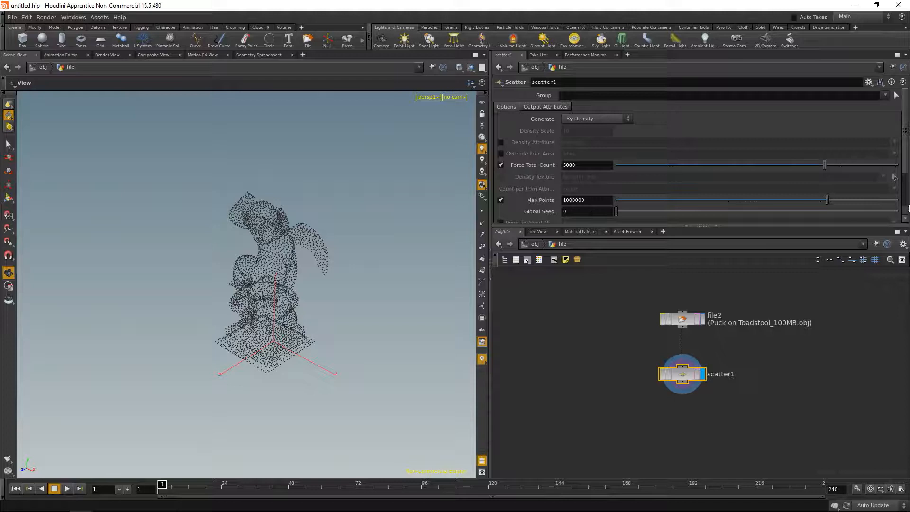
{"action": "scroll", "scroll_direction": "down", "scroll_amount": 3}
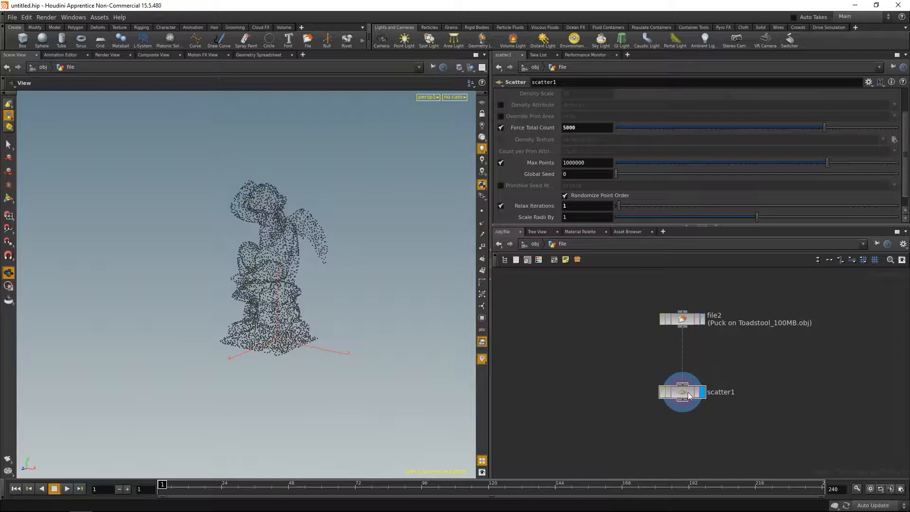
{"action": "left_click", "coordinate": [683, 322]}
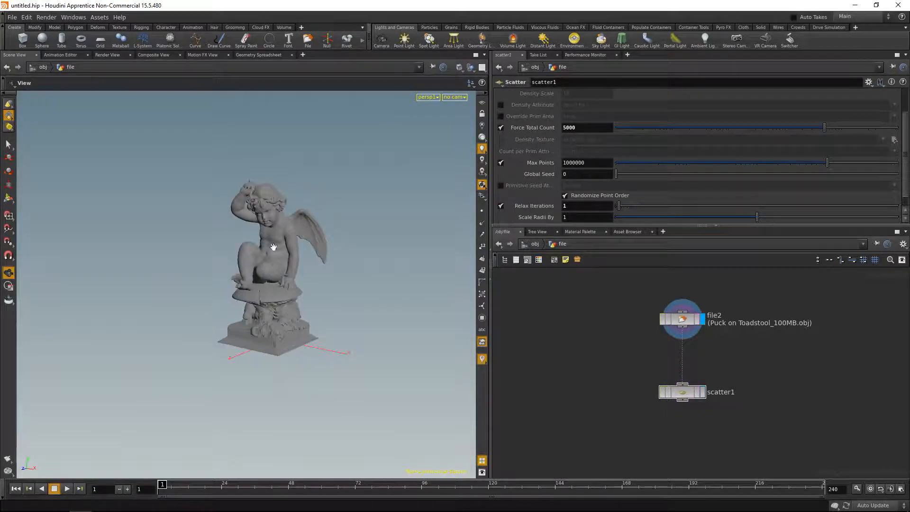
{"action": "mouse_move", "coordinate": [600, 380]}
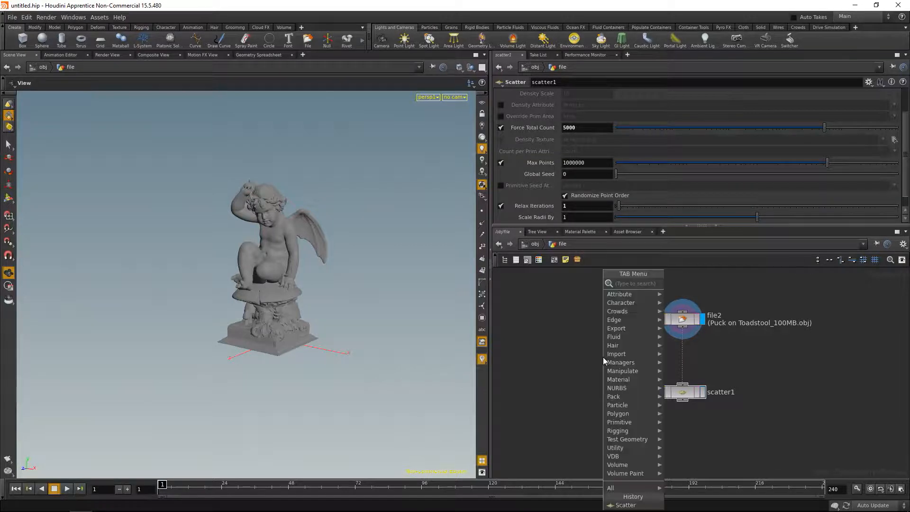
Insert a Group node between file2 and scatter1 with normal grouping enabled (0,-1,0, spread 34.4).
{"action": "type", "text": "group"}
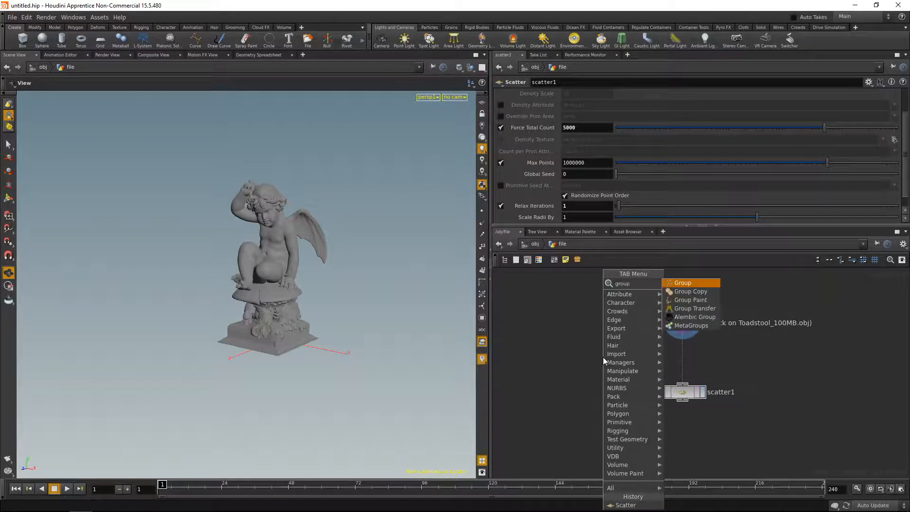
{"action": "left_click", "coordinate": [683, 283]}
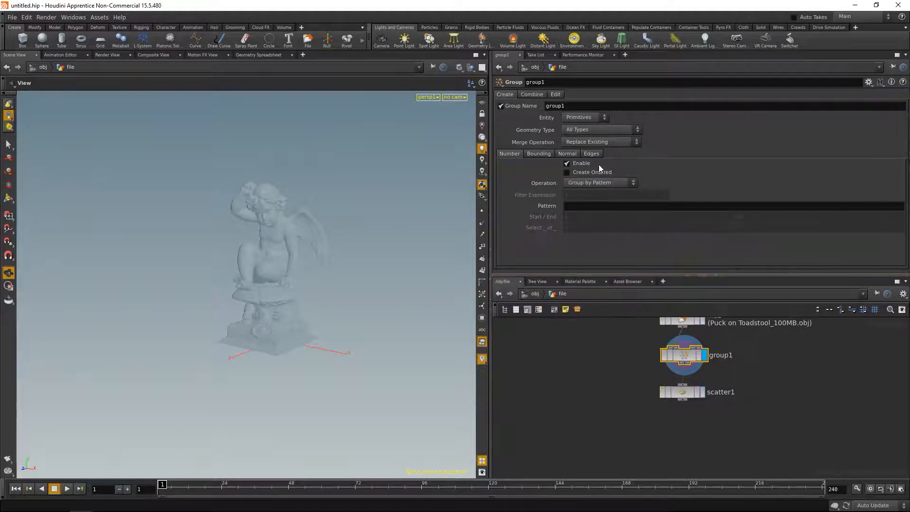
{"action": "left_click", "coordinate": [566, 153]}
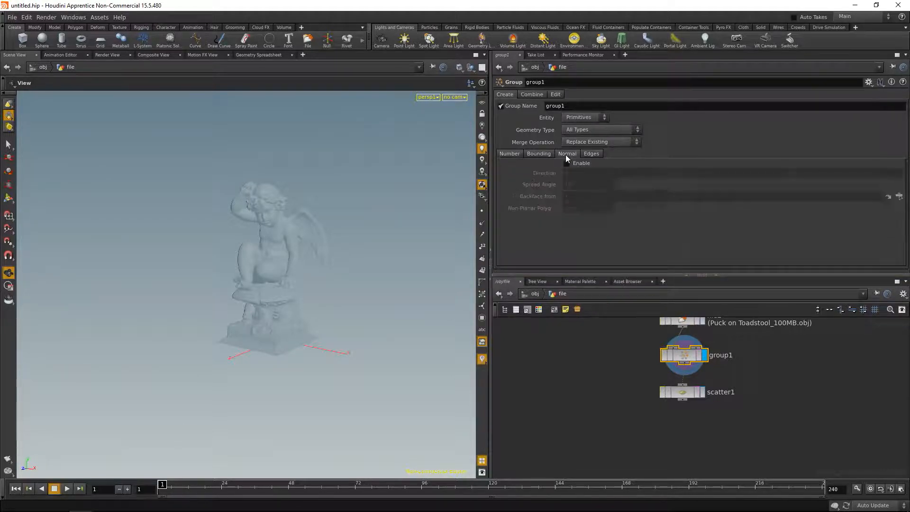
{"action": "left_click", "coordinate": [567, 163]}
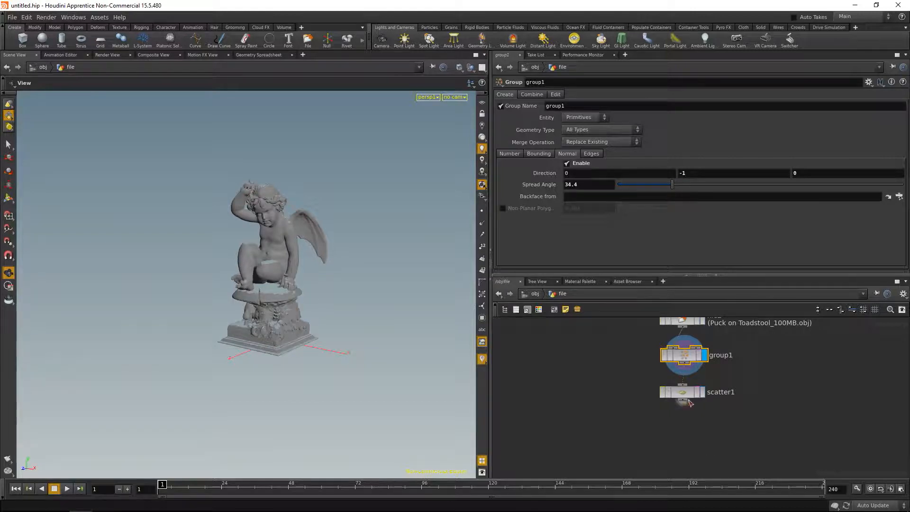
Enter group1 in scatter1's Group parameter.
{"action": "left_click", "coordinate": [683, 392]}
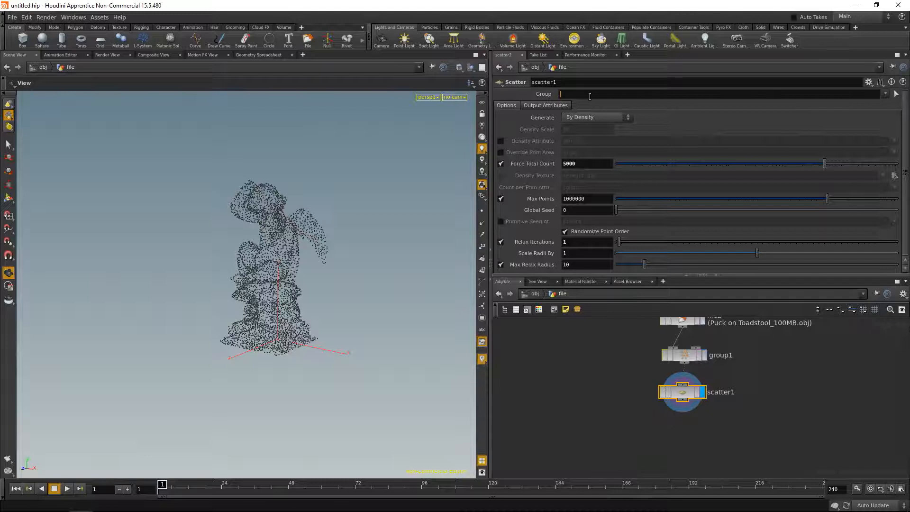
{"action": "type", "text": "group1"}
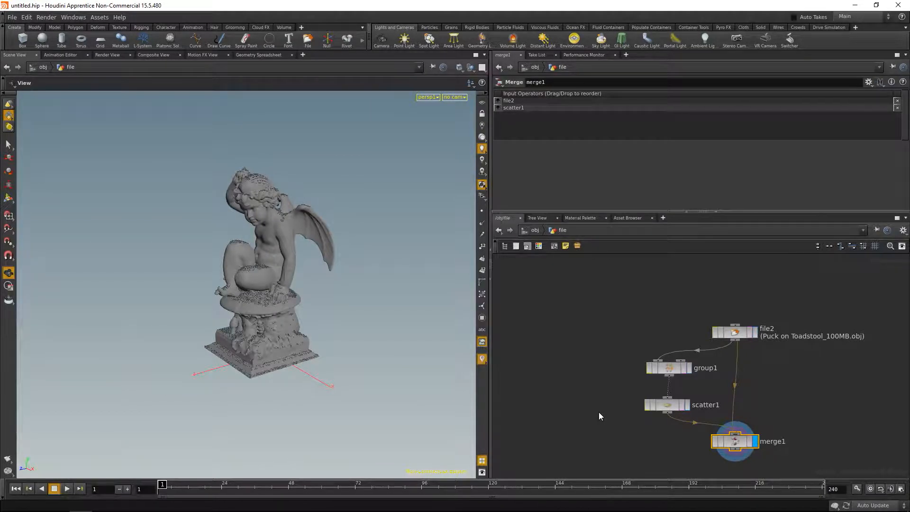
Drag group1 and scatter1 to the right of the file-to-merge wire.
{"action": "left_click", "coordinate": [668, 400]}
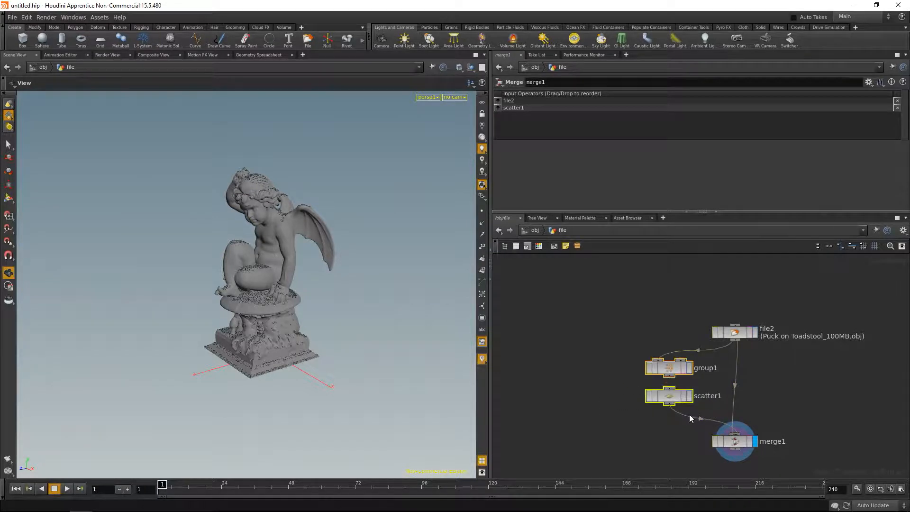
{"action": "left_click", "coordinate": [669, 367]}
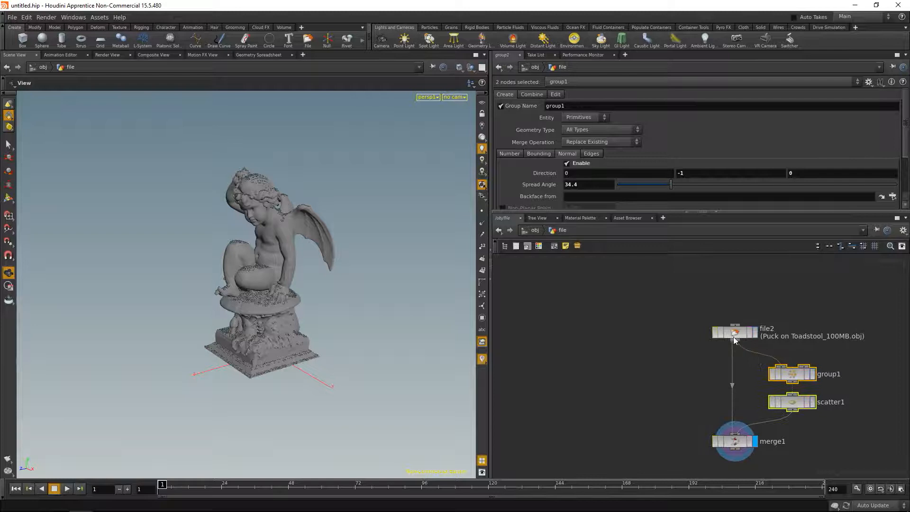
{"action": "mouse_move", "coordinate": [700, 387]}
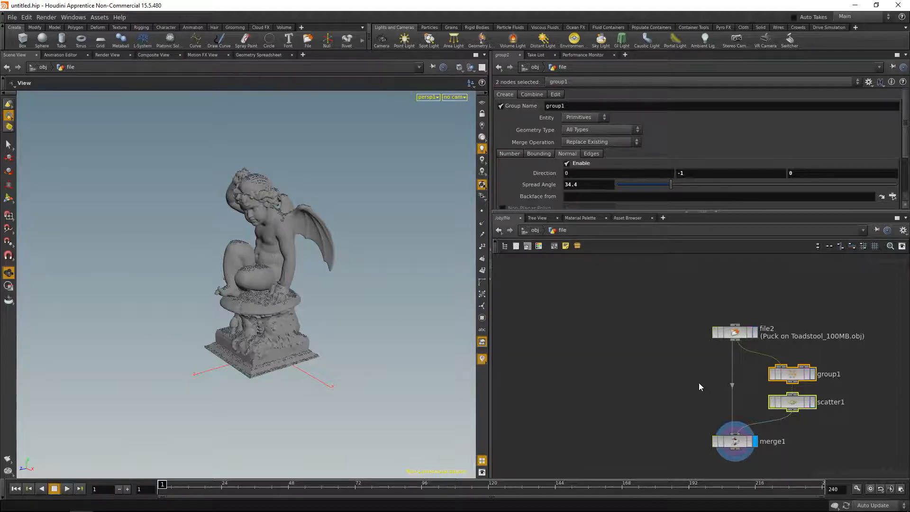
{"action": "mouse_move", "coordinate": [637, 380]}
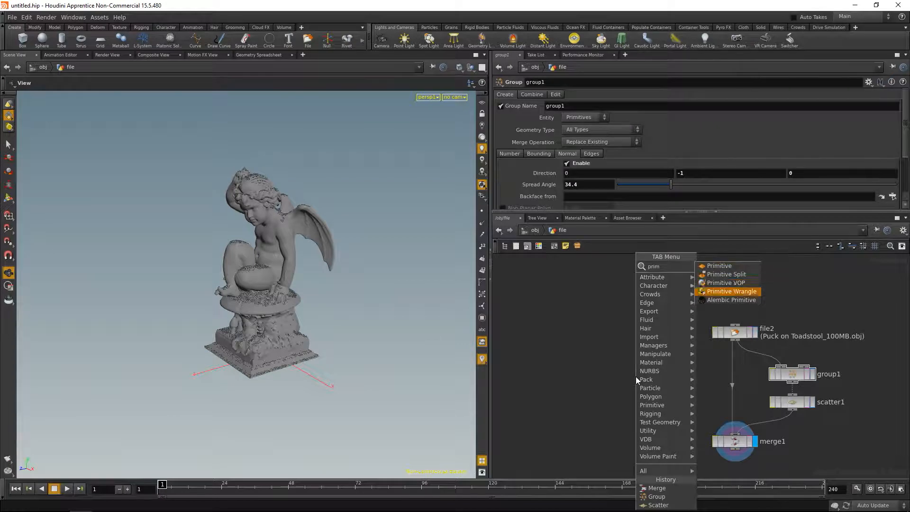
Add a primitive wrangle off file2 and write vector up = set(0,-1,0);.
{"action": "left_click", "coordinate": [731, 291]}
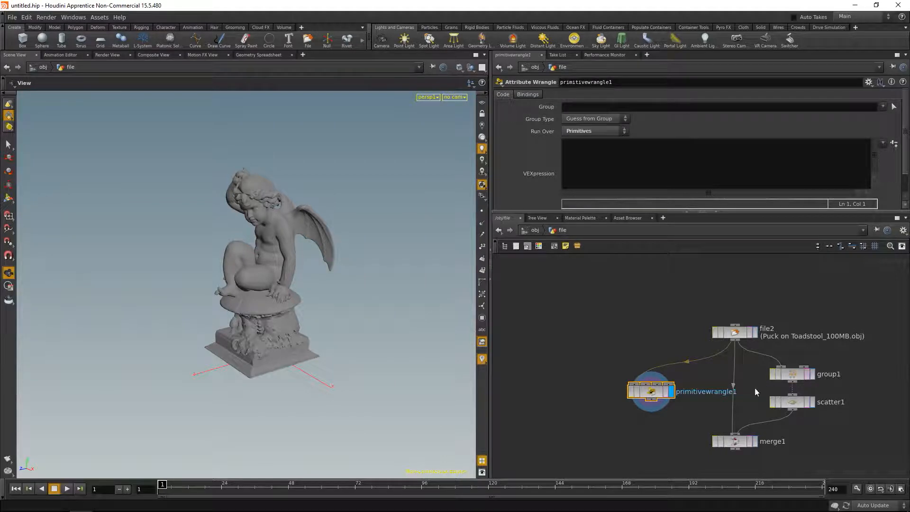
{"action": "mouse_move", "coordinate": [666, 414]}
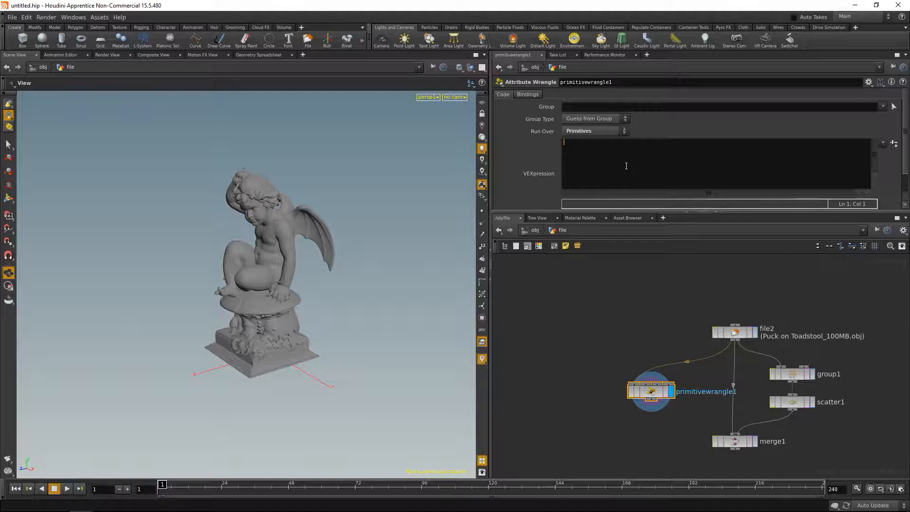
{"action": "type", "text": "vector up"}
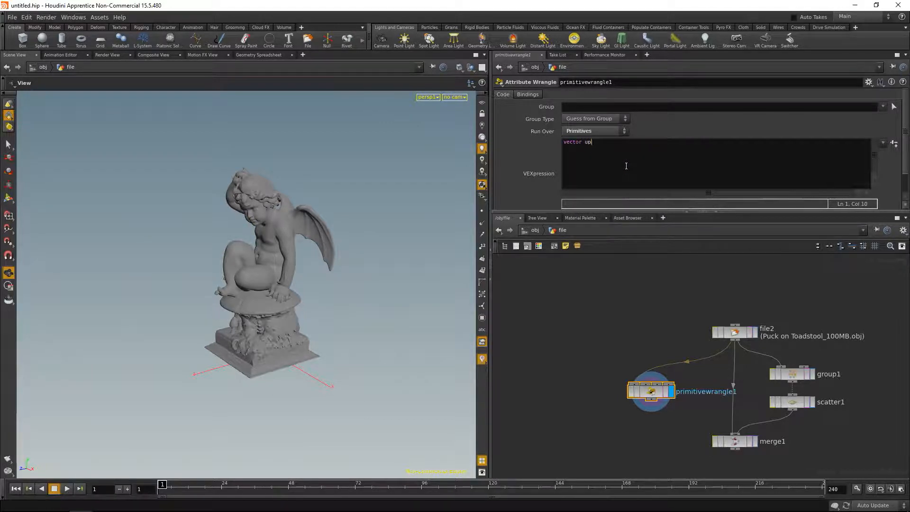
{"action": "type", "text": "= set(0,);"}
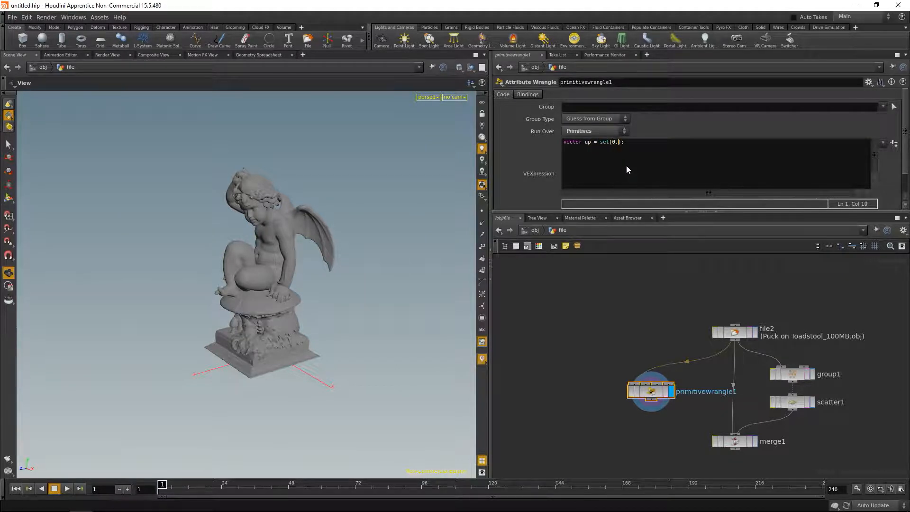
{"action": "type", "text": "-1,0"}
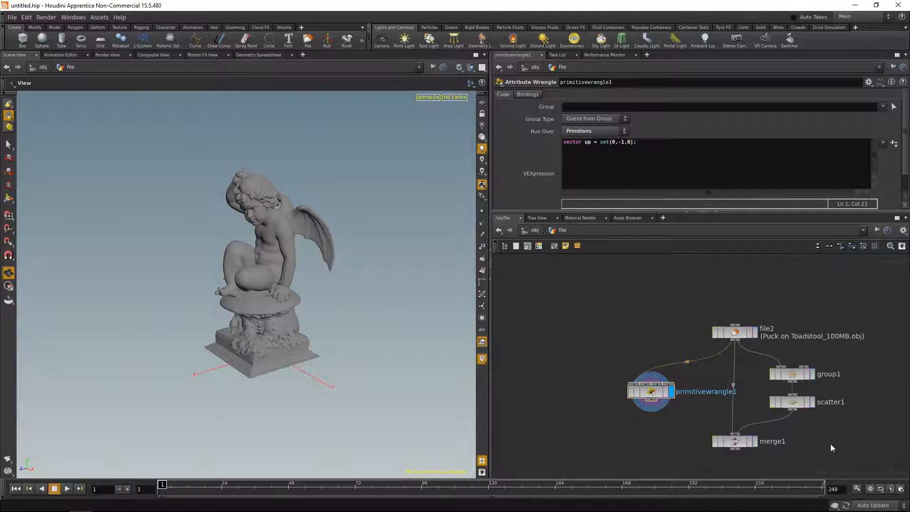
{"action": "left_click", "coordinate": [791, 373]}
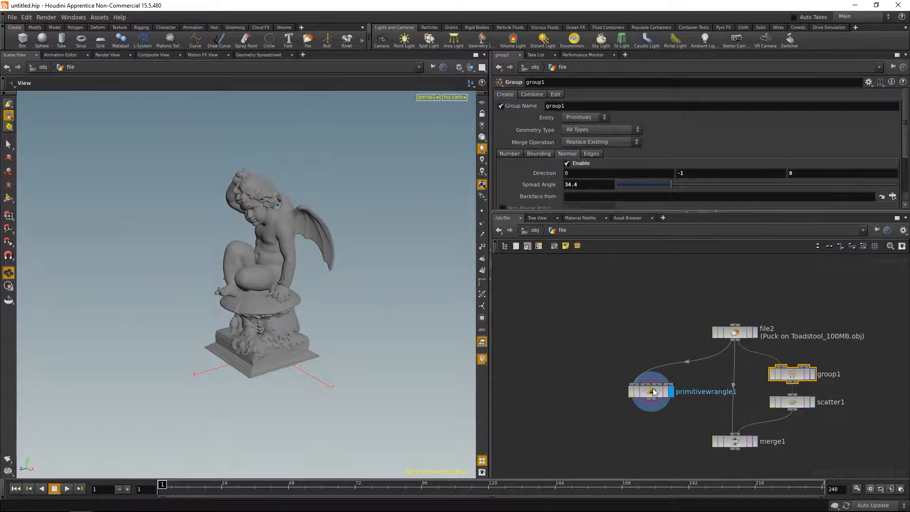
Add the line vector N = v@N; and begin a float declaration below.
{"action": "left_click", "coordinate": [649, 390]}
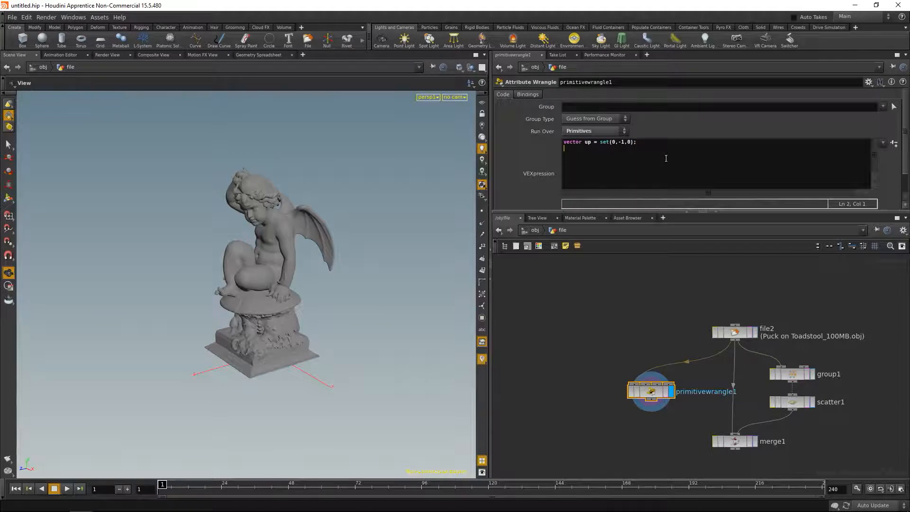
{"action": "type", "text": "vector"}
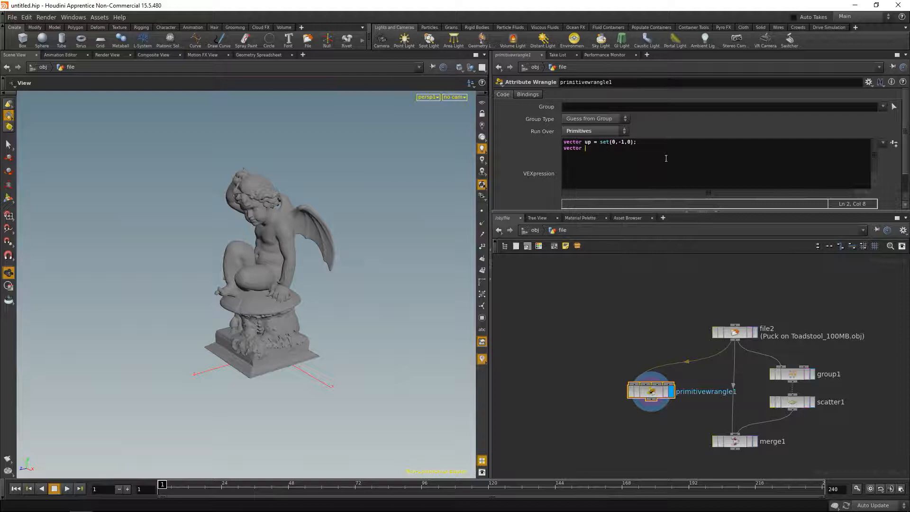
{"action": "type", "text": "N = v@N;"}
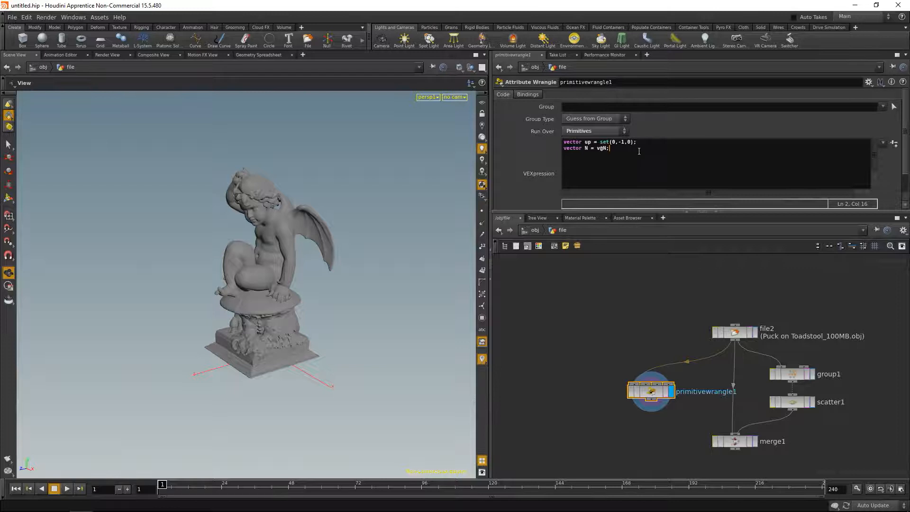
{"action": "key", "text": "Return"}
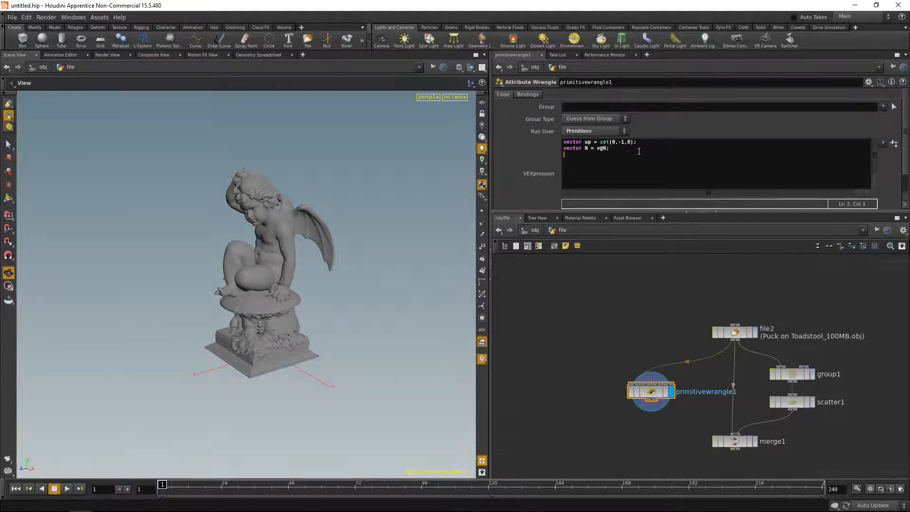
{"action": "type", "text": "floatangle = ;"}
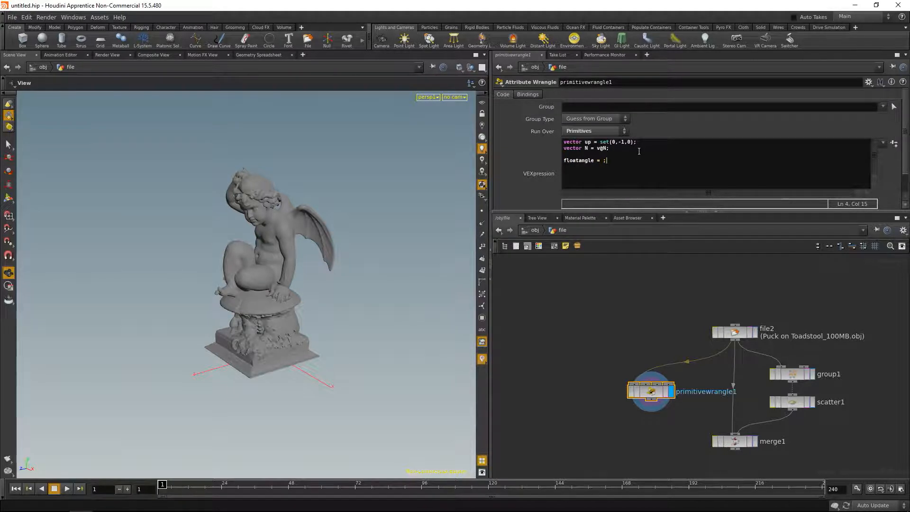
Write float angle = acos(dot(normalize(up), normalize(N)));.
{"action": "type", "text": "dor"}
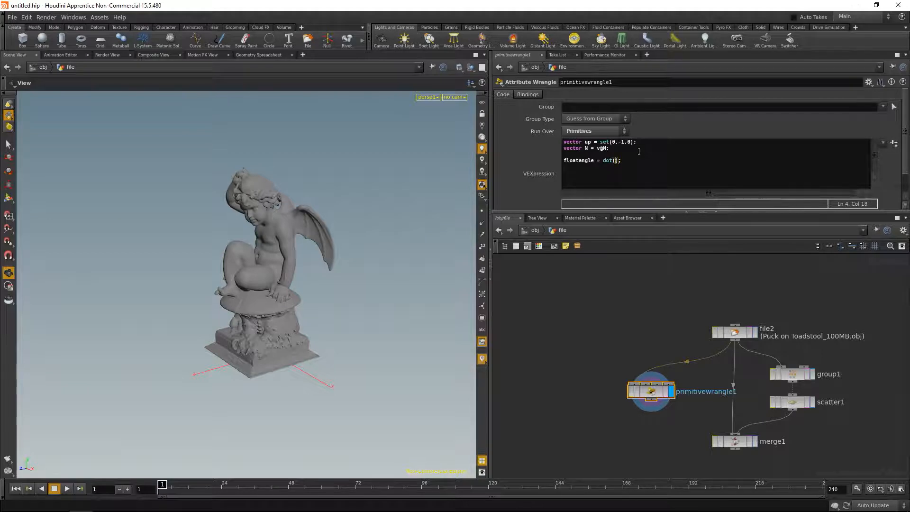
{"action": "type", "text": "norma"}
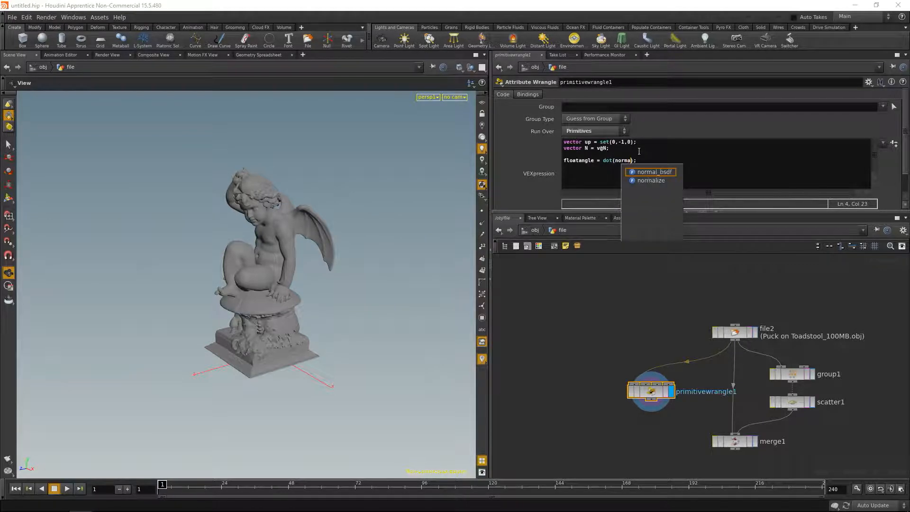
{"action": "type", "text": "li"}
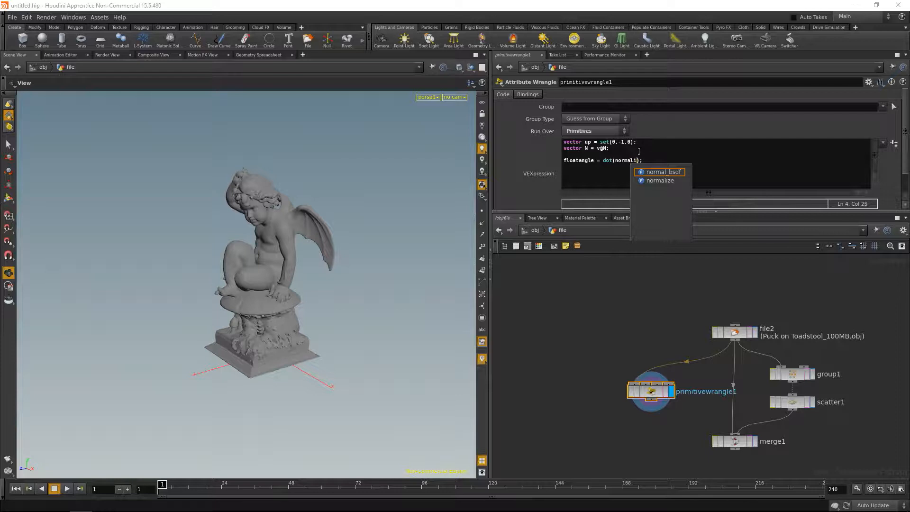
{"action": "left_click", "coordinate": [660, 181]}
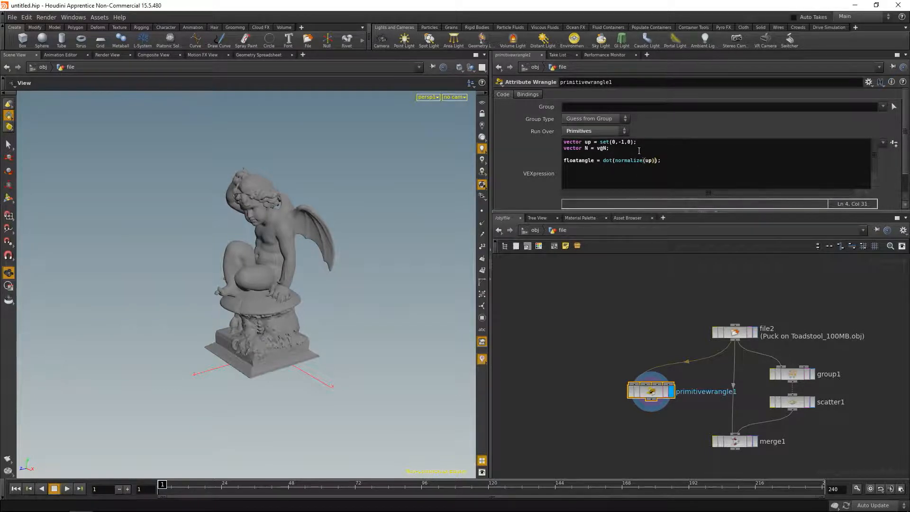
{"action": "type", "text": "normalize("}
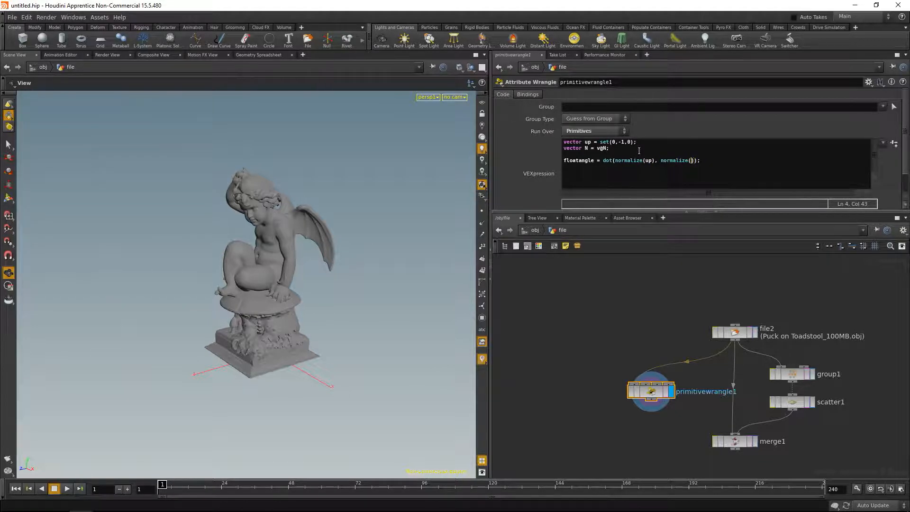
{"action": "type", "text": "N"}
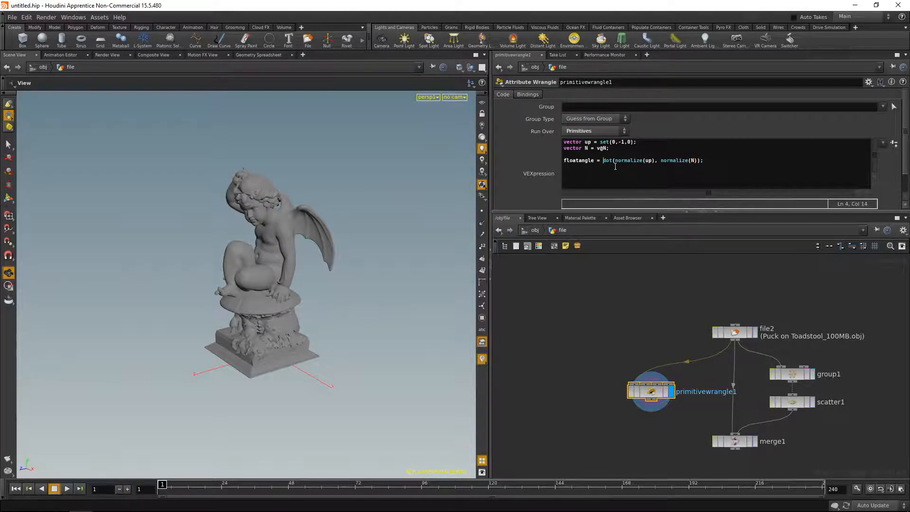
{"action": "type", "text": "a"}
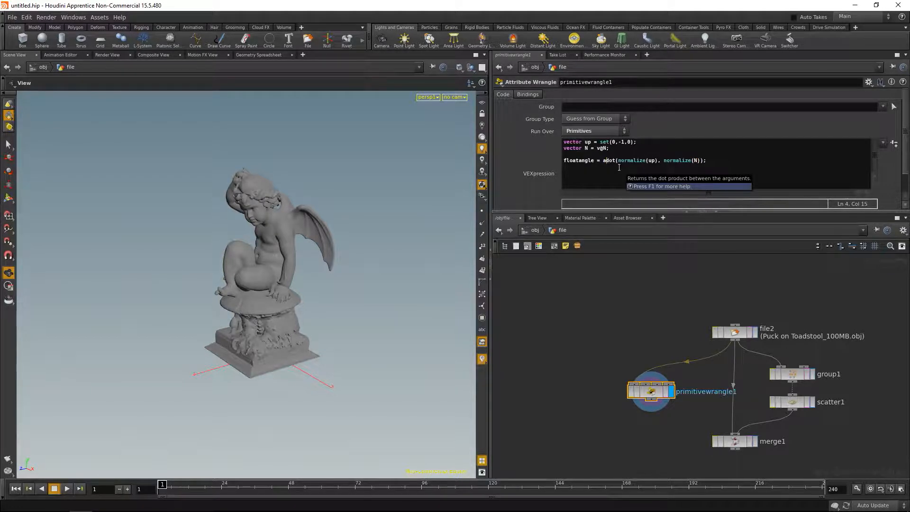
{"action": "type", "text": "cos("}
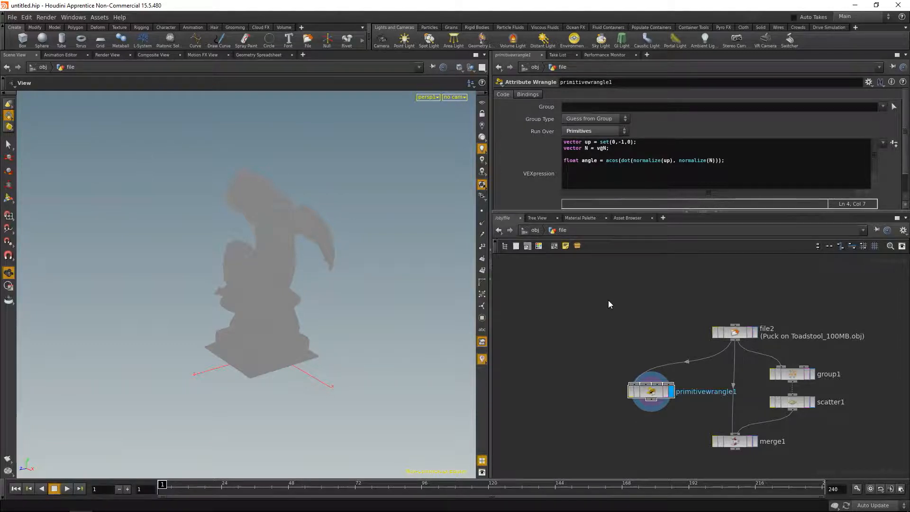
{"action": "left_click", "coordinate": [724, 160]}
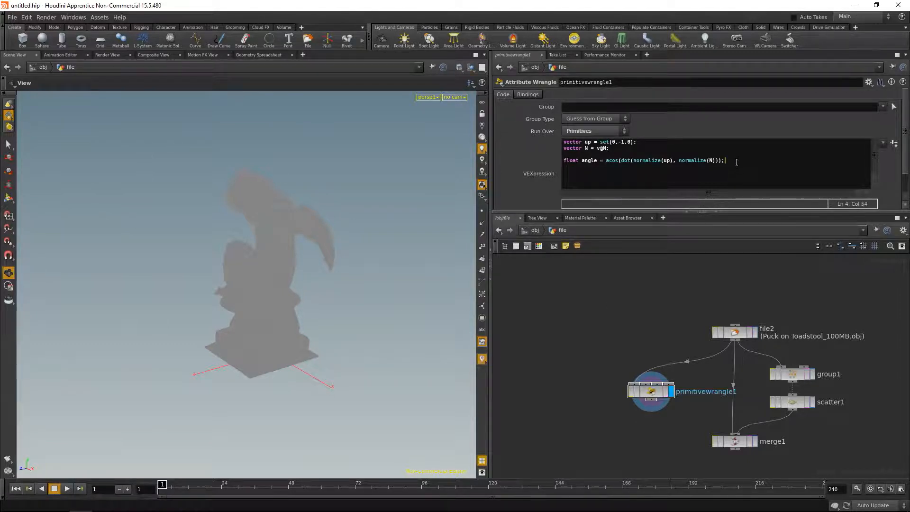
Add angle = angle / (3.141592 / 180.0); to convert the angle to degrees.
{"action": "key", "text": "Return"}
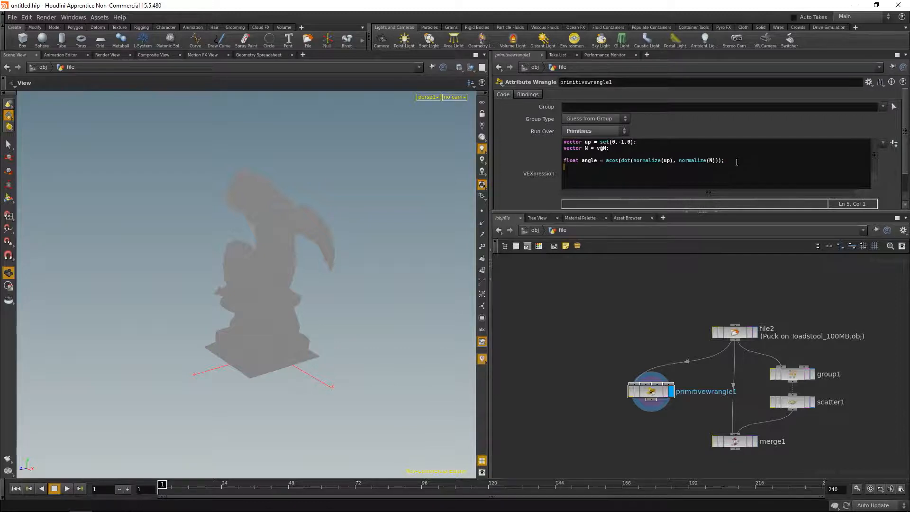
{"action": "type", "text": "angle ="}
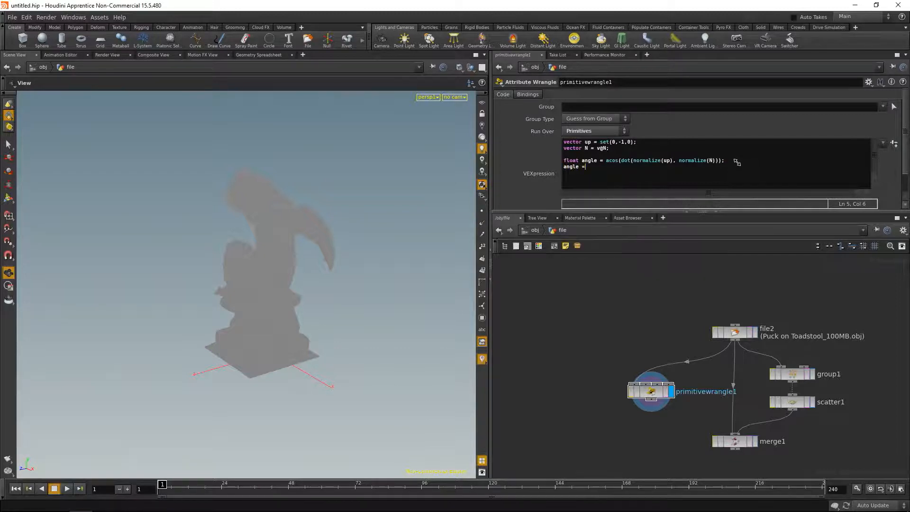
{"action": "type", "text": "/ ();"}
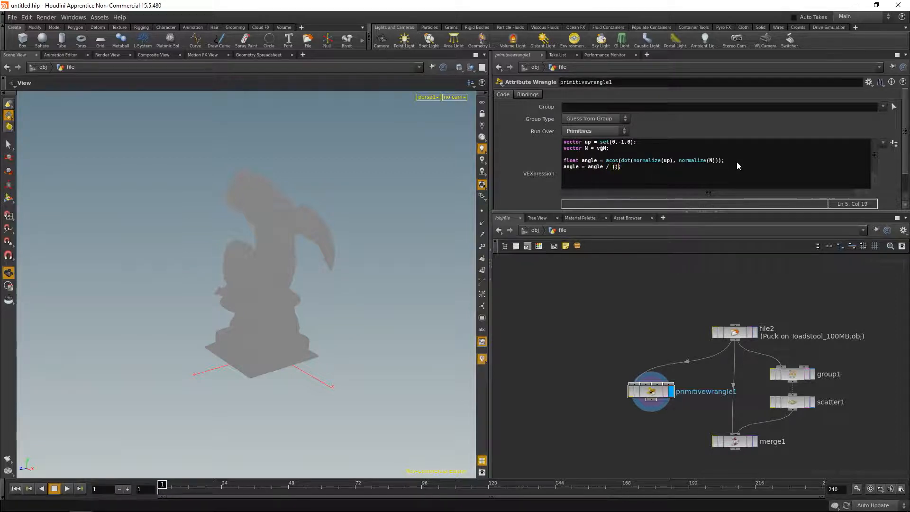
{"action": "type", "text": "3"}
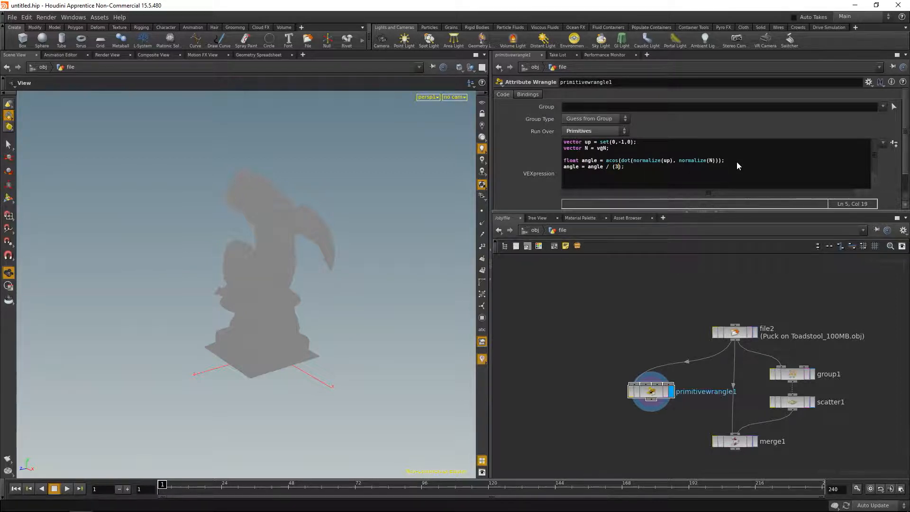
{"action": "type", "text": ".141592"}
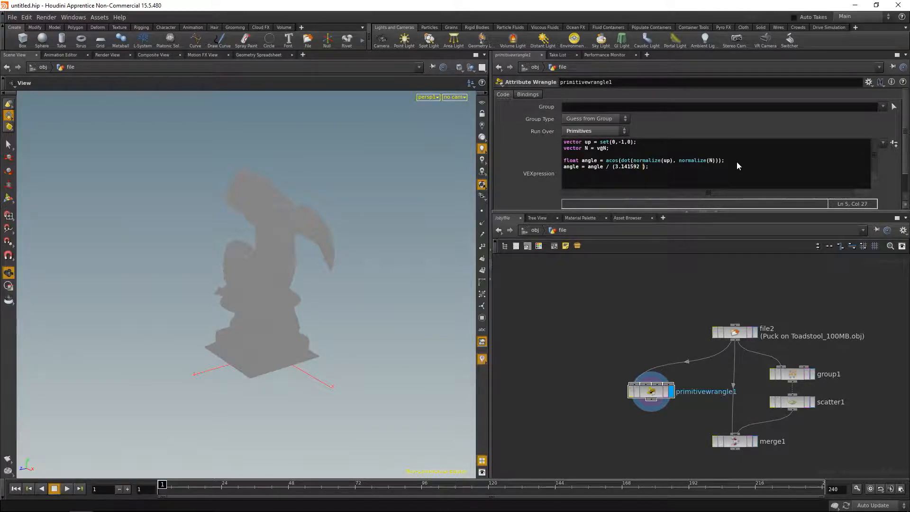
{"action": "type", "text": "/ 180.0"}
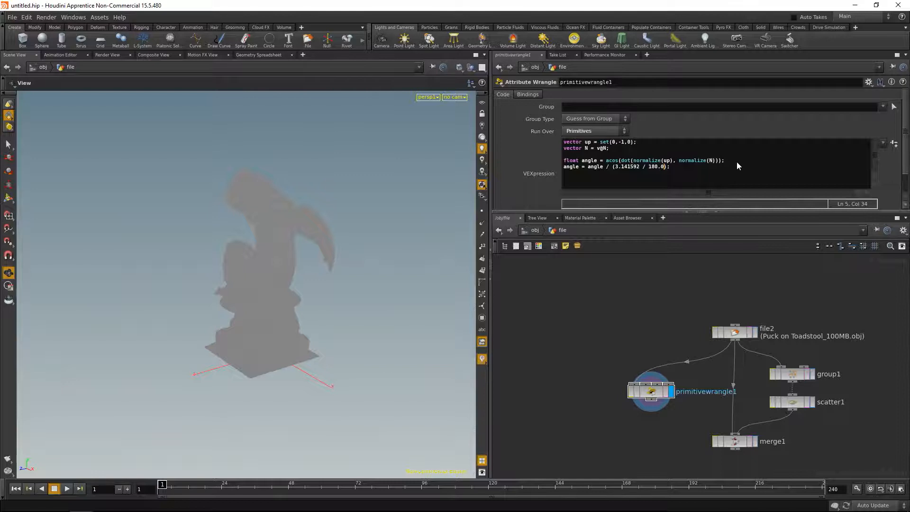
{"action": "scroll", "scroll_direction": "down", "scroll_amount": 3}
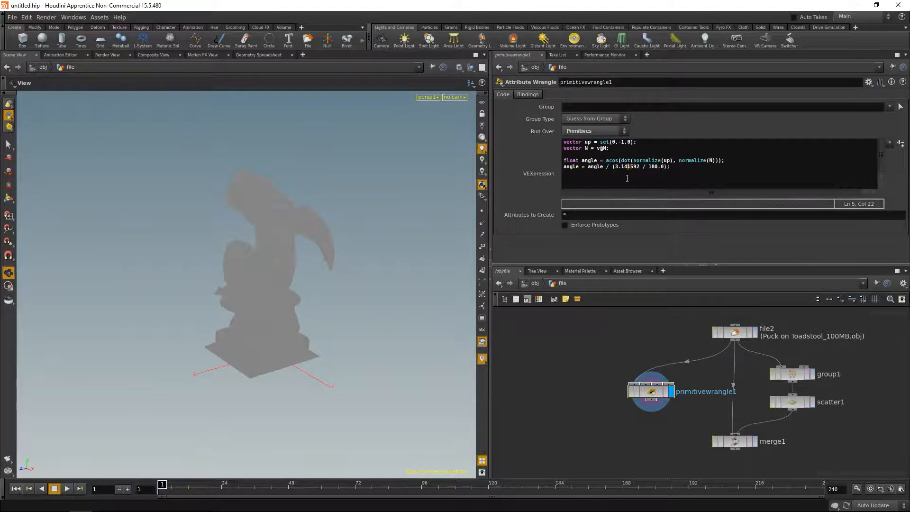
{"action": "key", "text": "Return"}
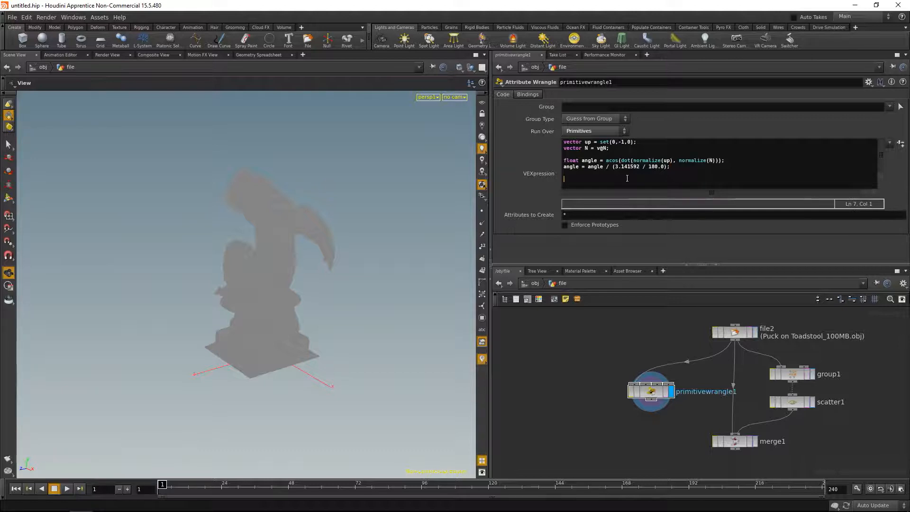
Initialize f@group_group1 = 0.0 in the wrangle code.
{"action": "type", "text": "f"}
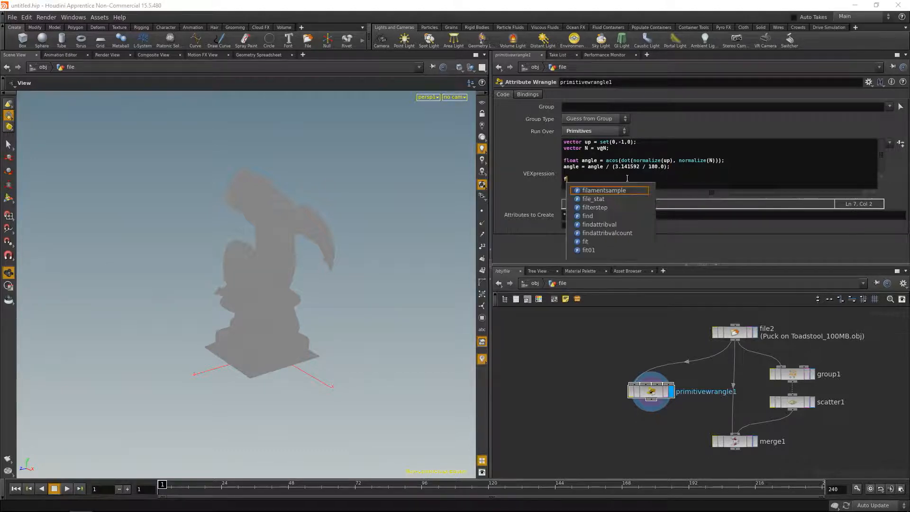
{"action": "type", "text": "@group_group1"}
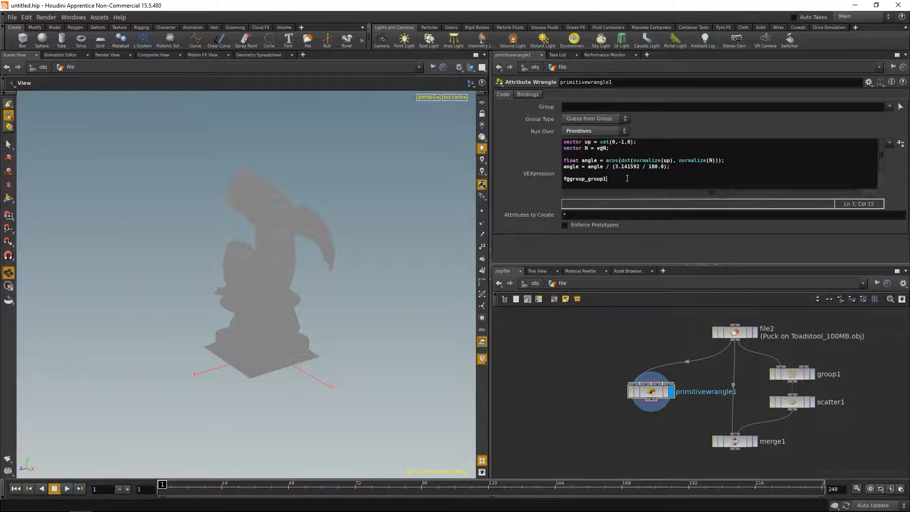
{"action": "type", "text": "= 0.0;"}
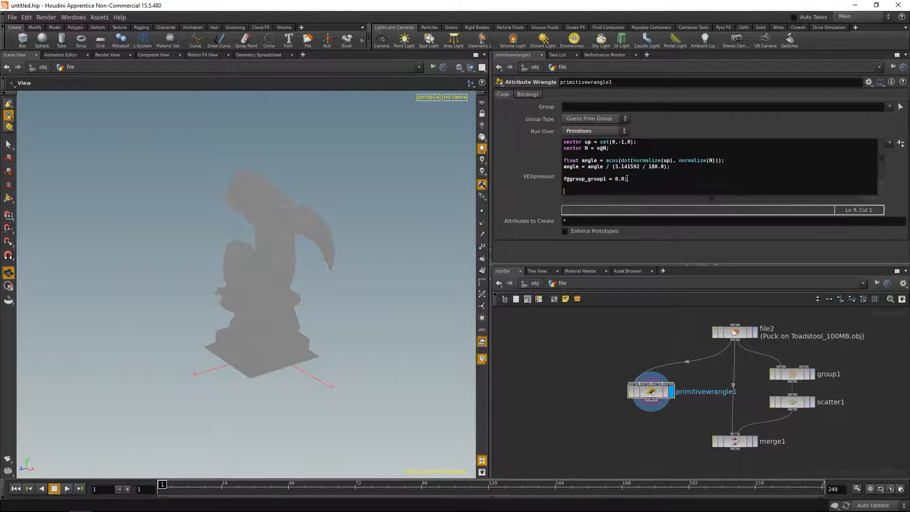
Add if(angle < ch('threshold')){ f@group_group1 = 1.0; } to flag low-angle faces.
{"action": "type", "text": "if(){"}
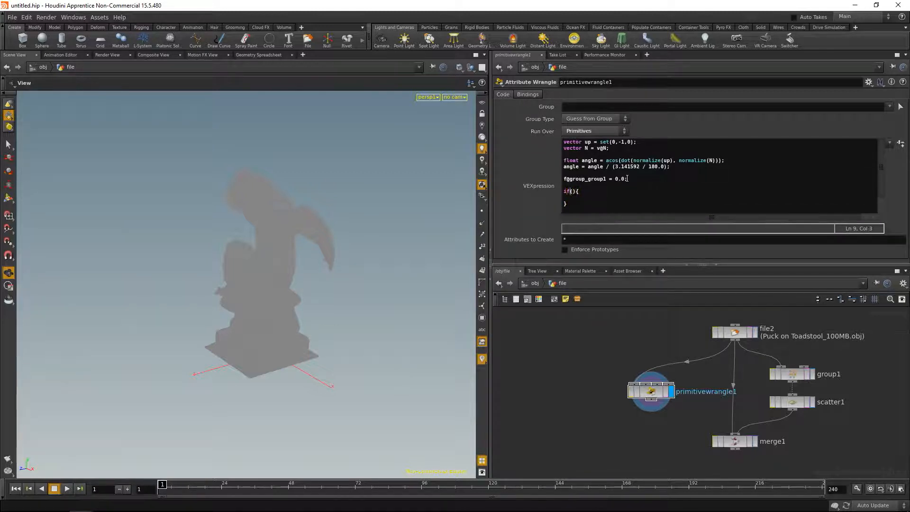
{"action": "type", "text": "angle"}
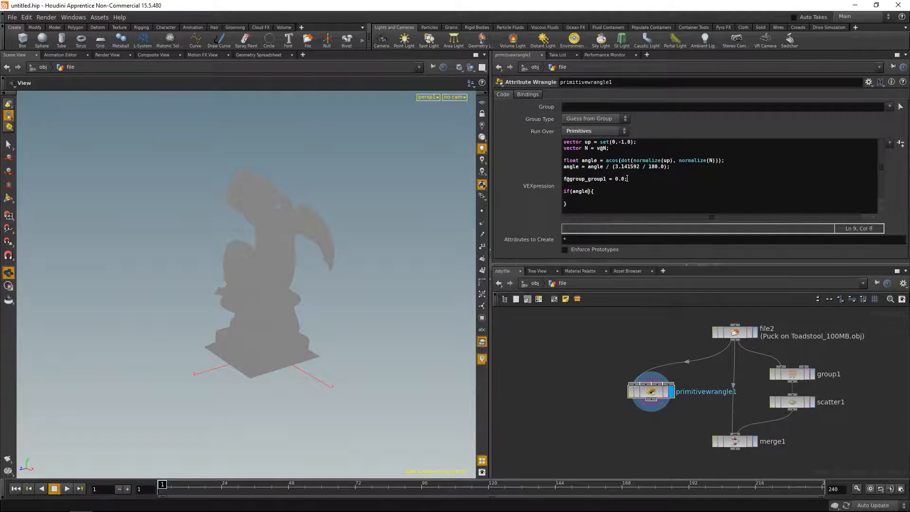
{"action": "type", "text": "<"}
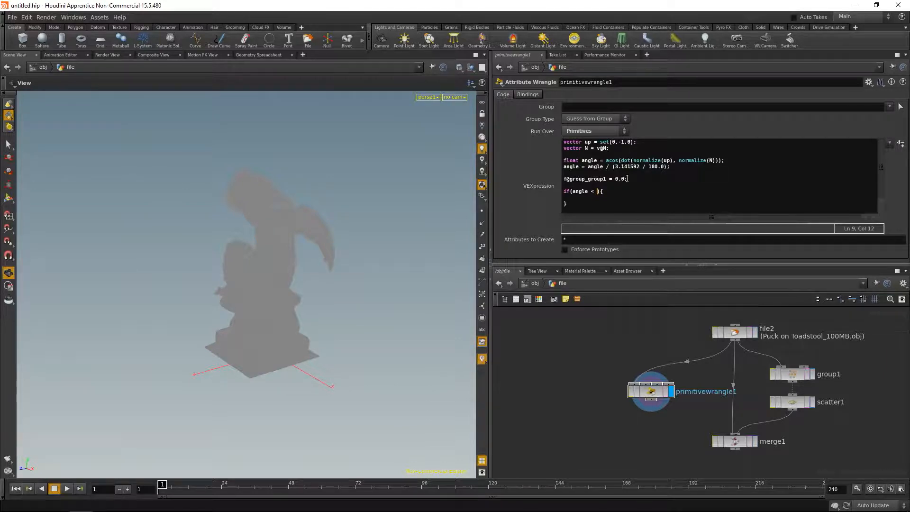
{"action": "type", "text": "ch(\""}
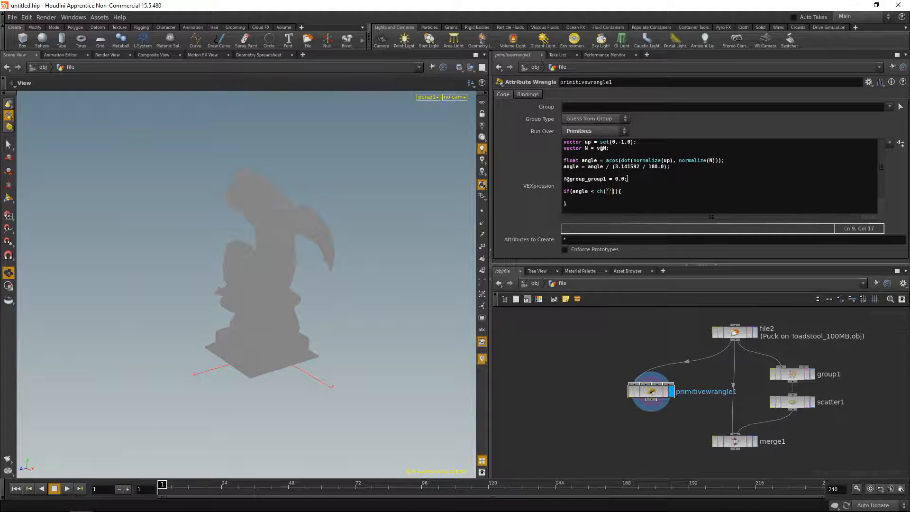
{"action": "type", "text": "threshold"}
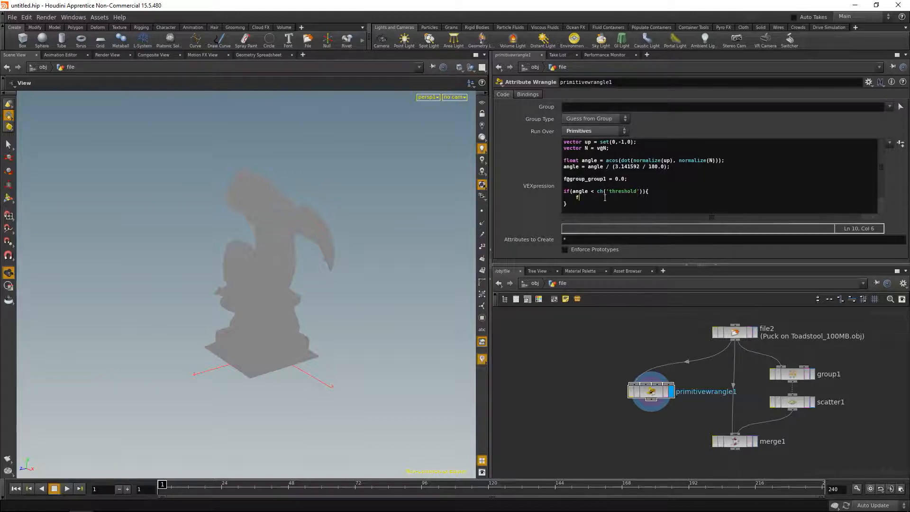
{"action": "type", "text": "@grp"}
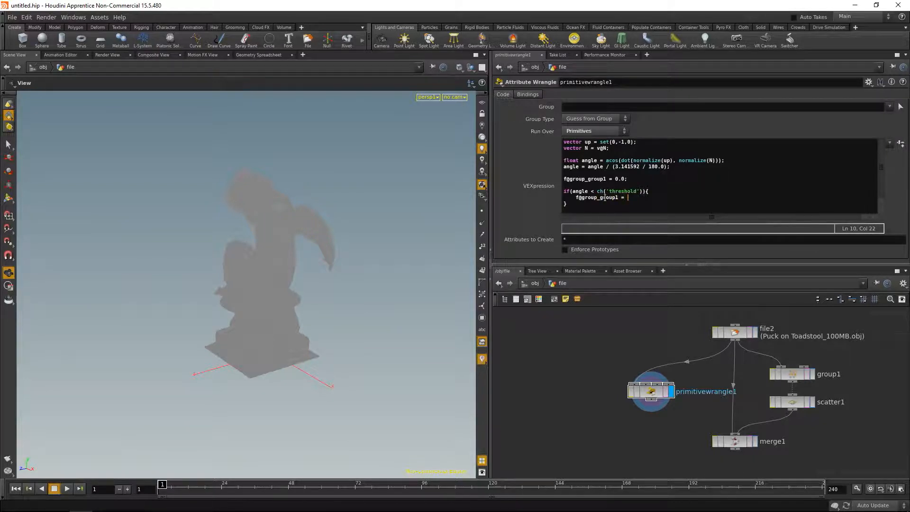
{"action": "type", "text": "1.0;"}
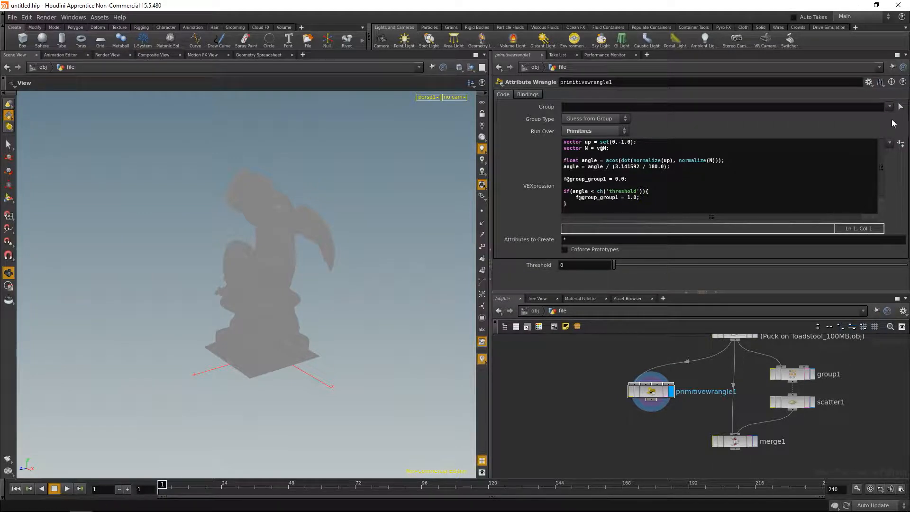
Give the Threshold parameter a 0–180 range in Edit Parameter Interface.
{"action": "left_click", "coordinate": [869, 82]}
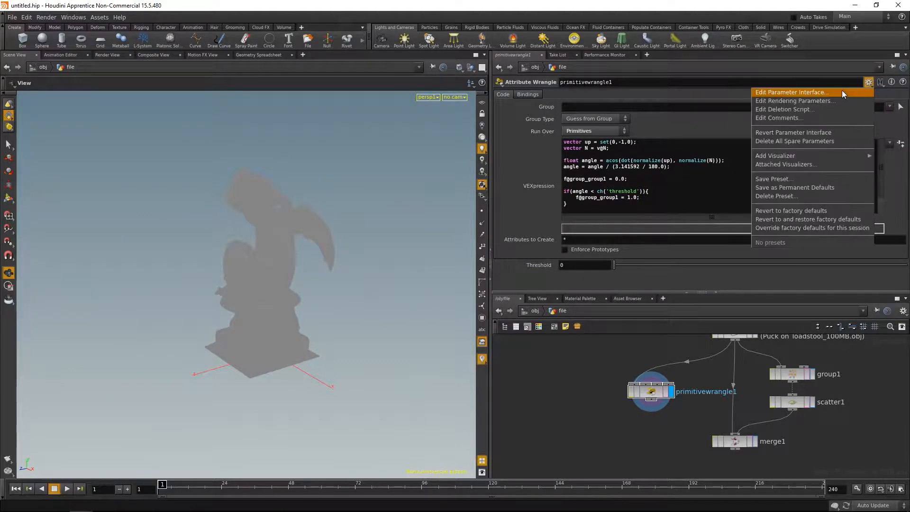
{"action": "left_click", "coordinate": [791, 91]}
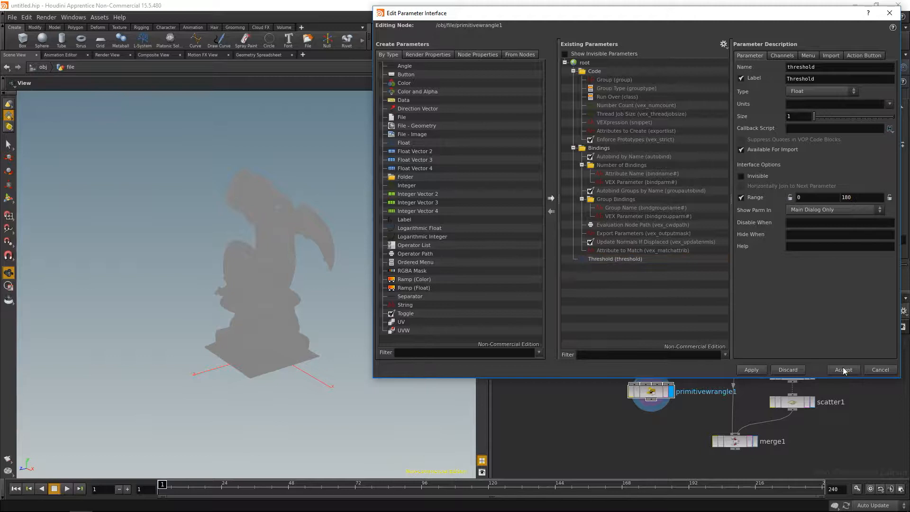
{"action": "left_click", "coordinate": [843, 370]}
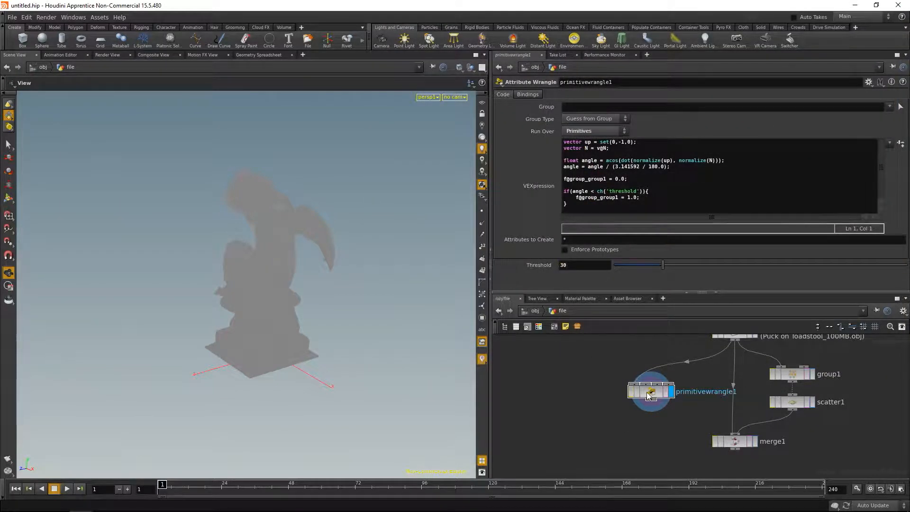
Set Threshold to 30 and inspect group1 primitives in the Geometry Spreadsheet.
{"action": "left_click", "coordinate": [259, 55]}
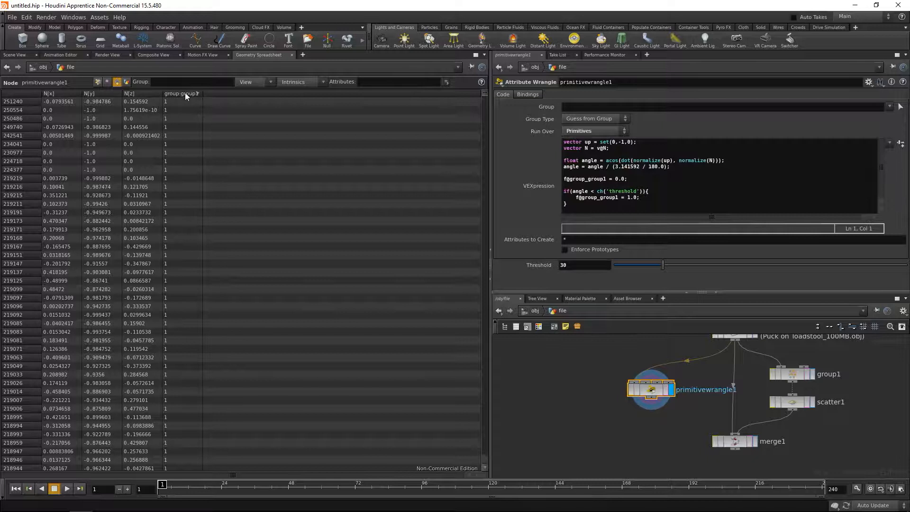
{"action": "left_click", "coordinate": [14, 54]}
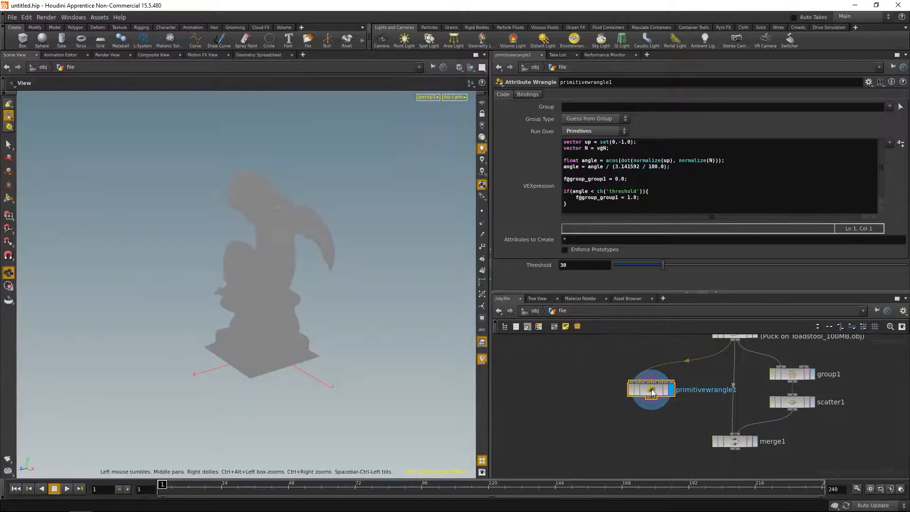
{"action": "left_click", "coordinate": [791, 401]}
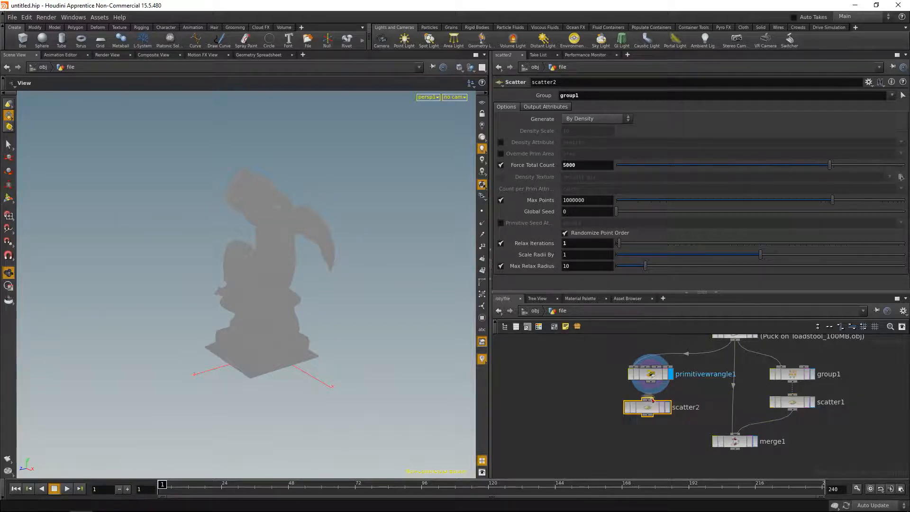
Display scatter2's points on group1 faces and review the angle wrangle's parameters.
{"action": "left_click", "coordinate": [646, 407]}
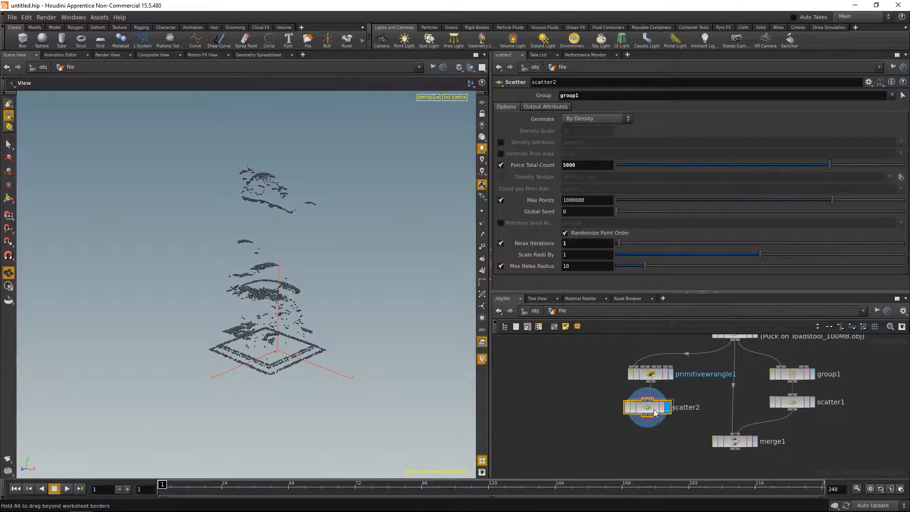
{"action": "left_click", "coordinate": [650, 374]}
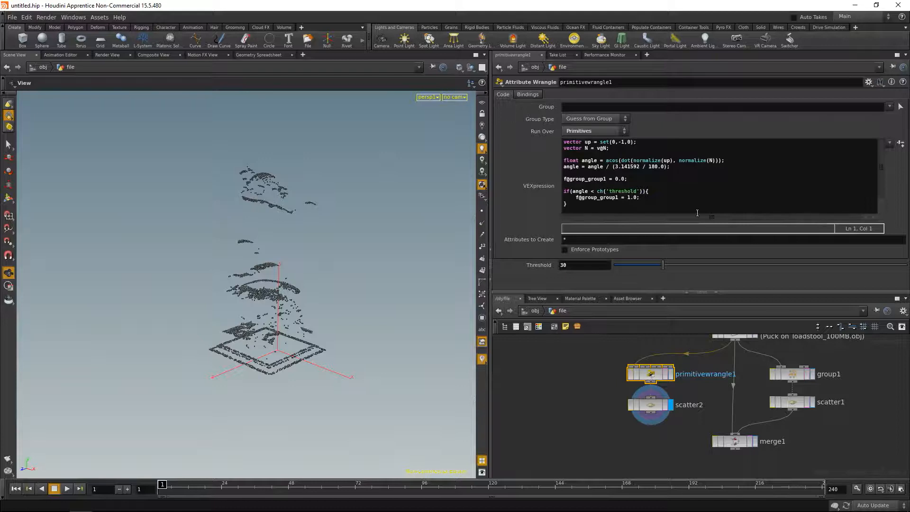
{"action": "left_click", "coordinate": [670, 166]}
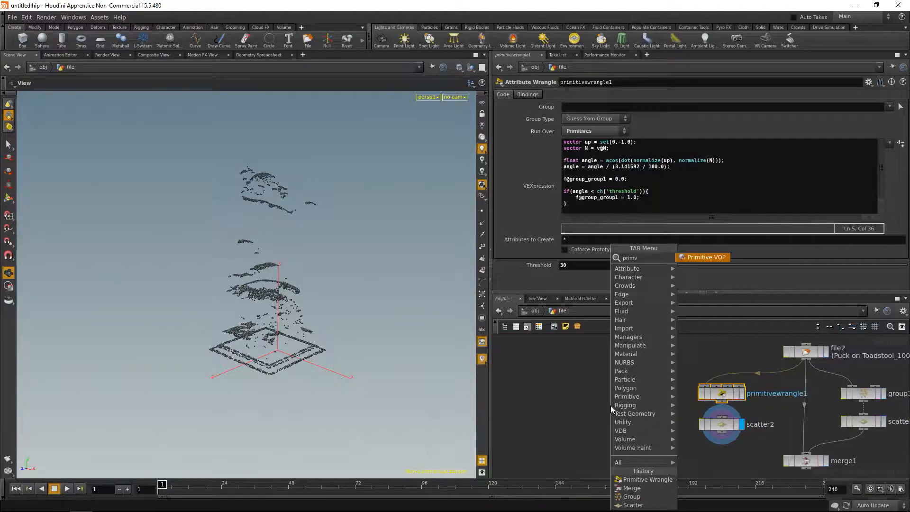
Add a Primitive VOP node beside the wrangle and dive inside its network.
{"action": "left_click", "coordinate": [703, 256]}
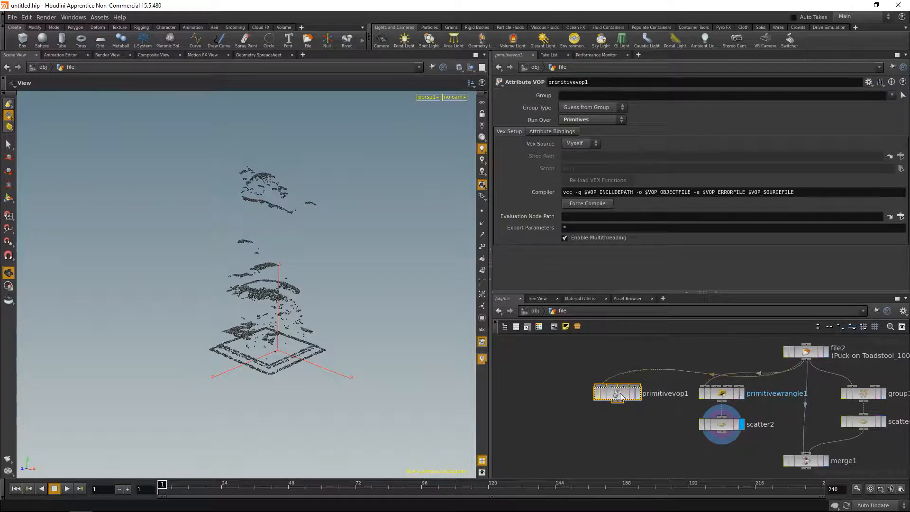
{"action": "double_click", "coordinate": [617, 393]}
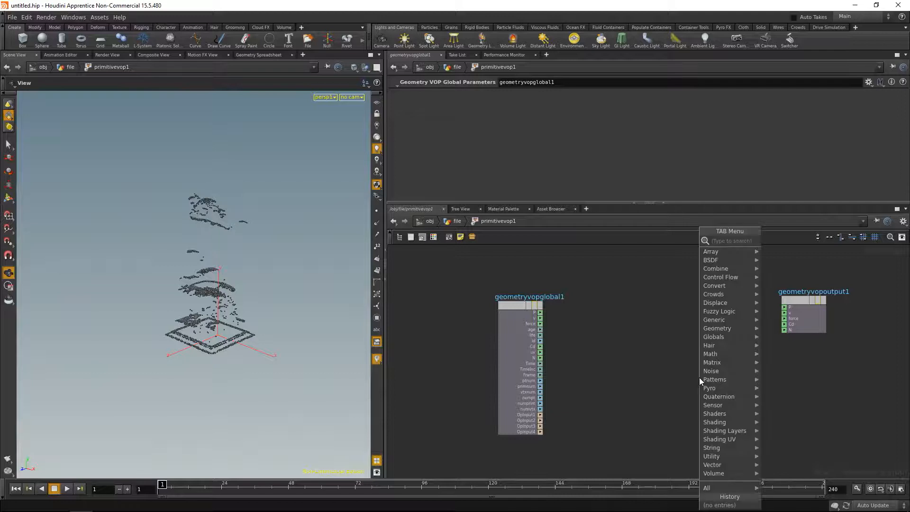
Add a Constant node set to Vector type with value (0, -1, 0).
{"action": "type", "text": "const"}
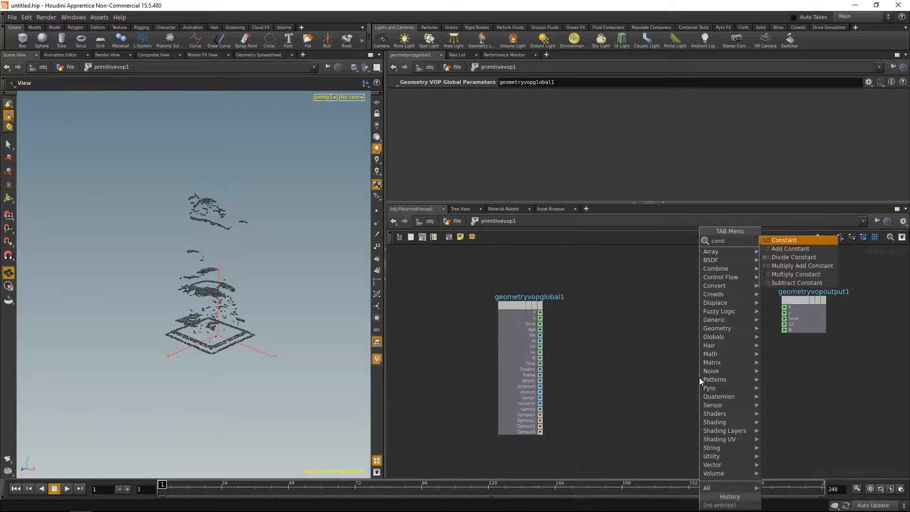
{"action": "left_click", "coordinate": [784, 240]}
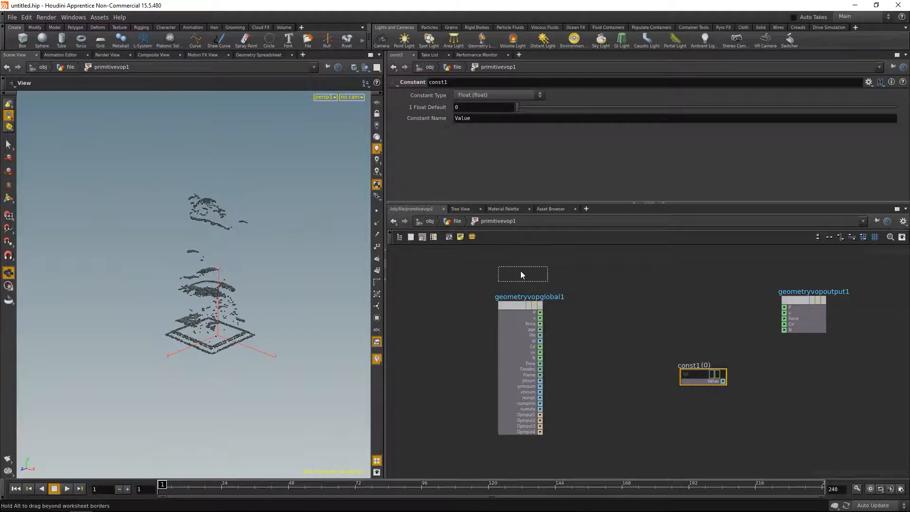
{"action": "left_click", "coordinate": [497, 95]}
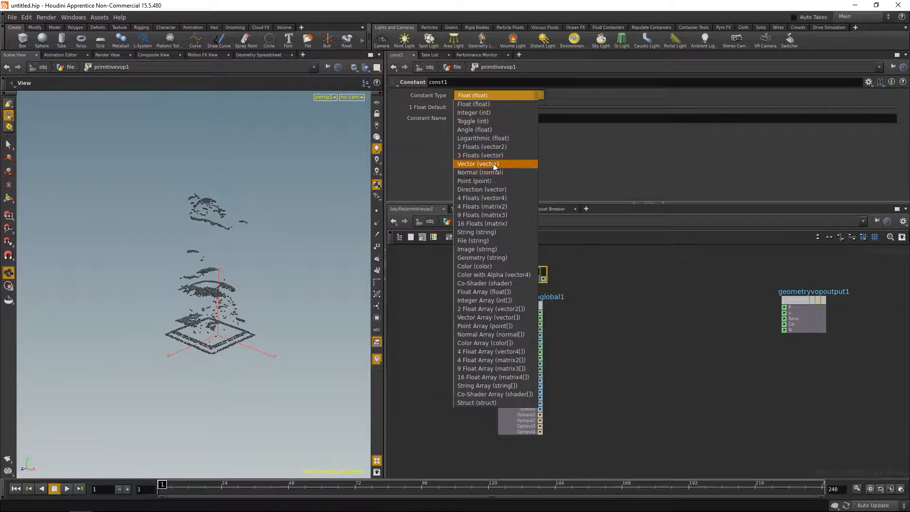
{"action": "left_click", "coordinate": [477, 164]}
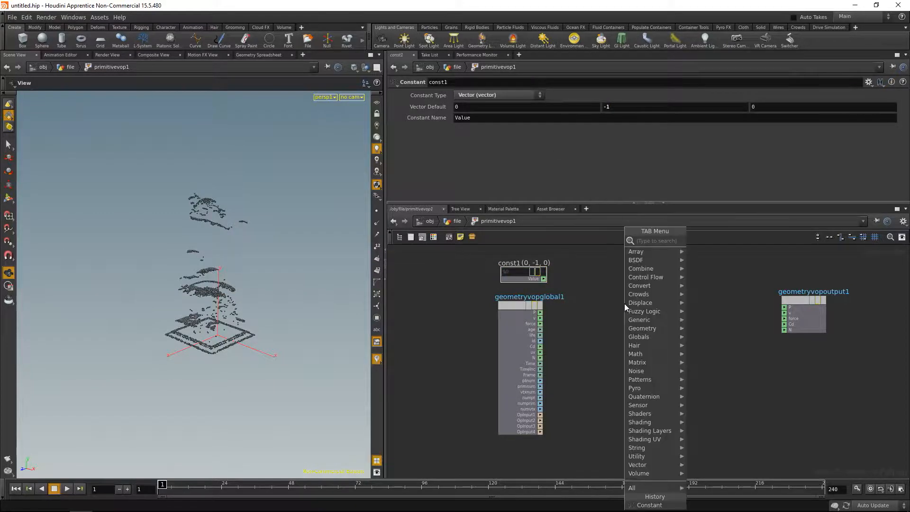
Normalize const1 and N, then combine both in a Dot Product node.
{"action": "type", "text": "nor"}
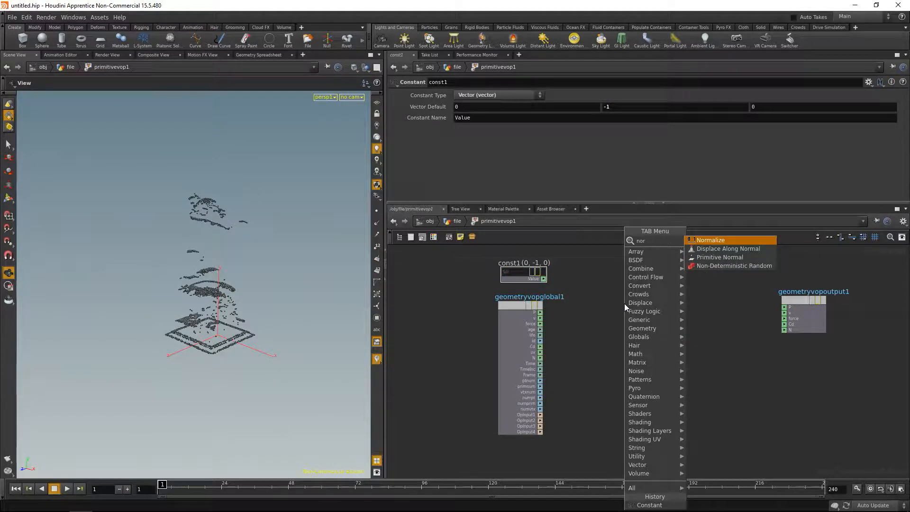
{"action": "left_click", "coordinate": [710, 240]}
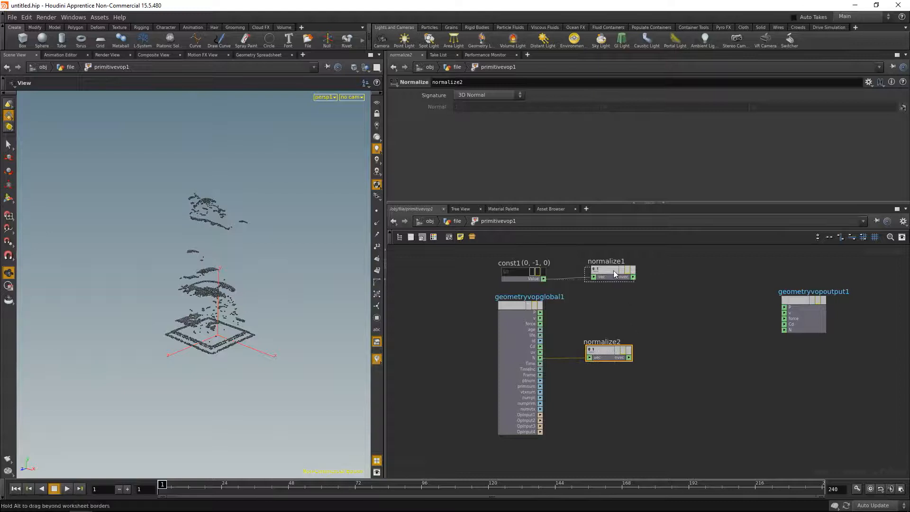
{"action": "left_click", "coordinate": [802, 313]}
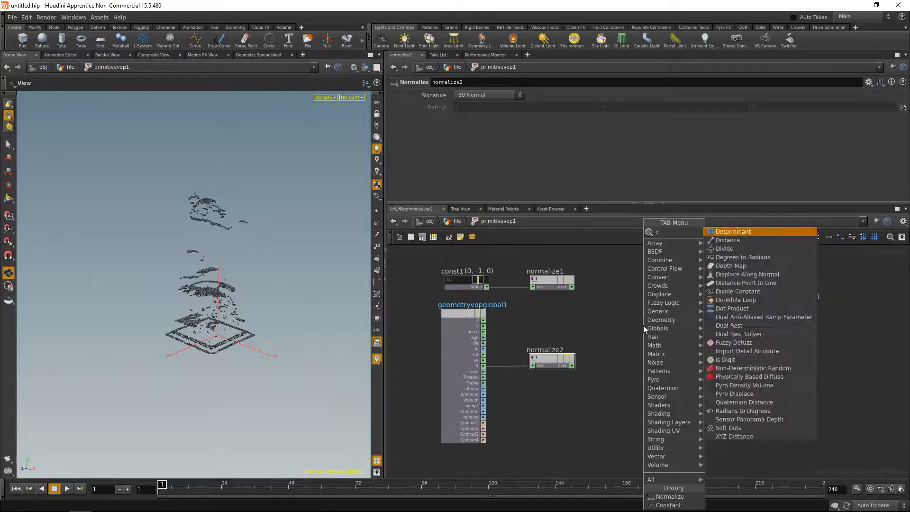
{"action": "left_click", "coordinate": [732, 308]}
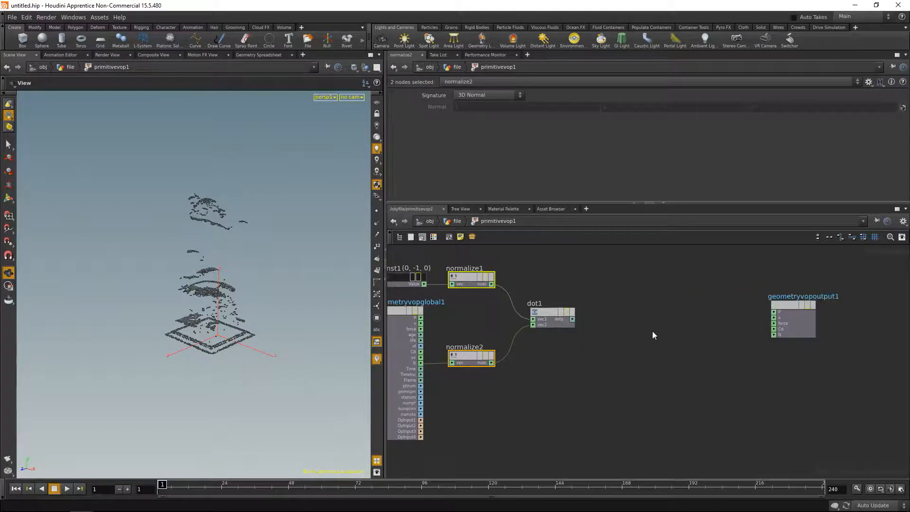
{"action": "left_click", "coordinate": [471, 355]}
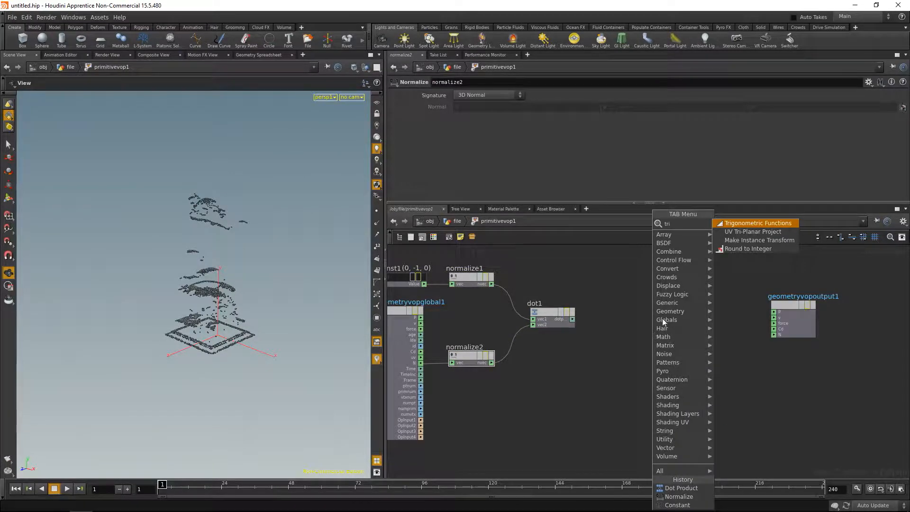
Pass the dot product through arc cosine, then Radians to Degrees.
{"action": "left_click", "coordinate": [756, 223]}
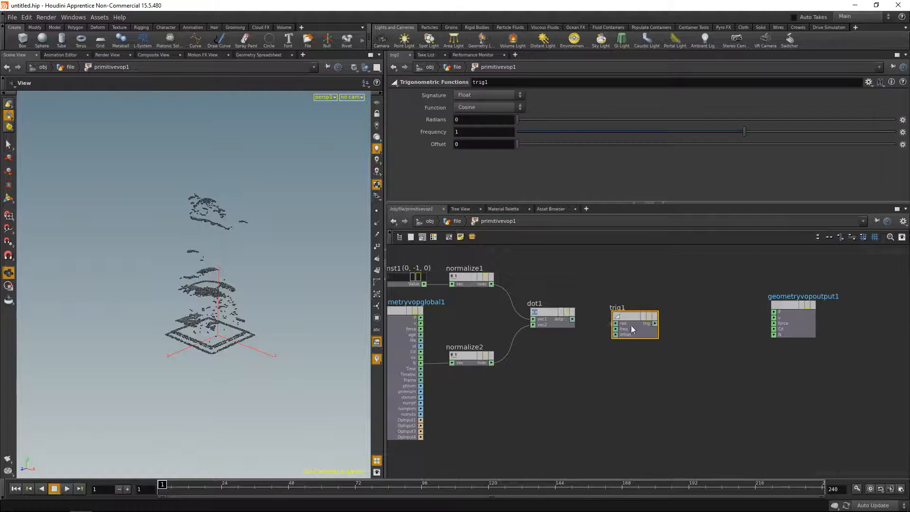
{"action": "left_click", "coordinate": [489, 107]}
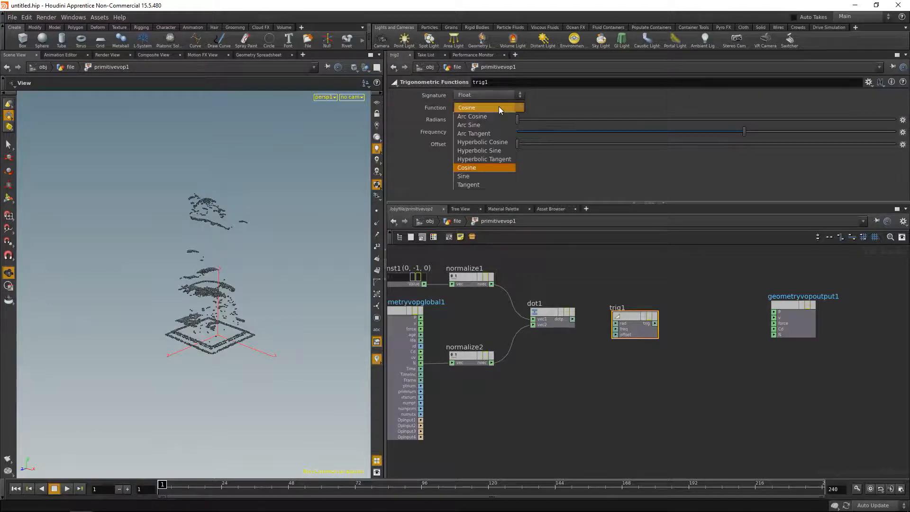
{"action": "left_click", "coordinate": [473, 117]}
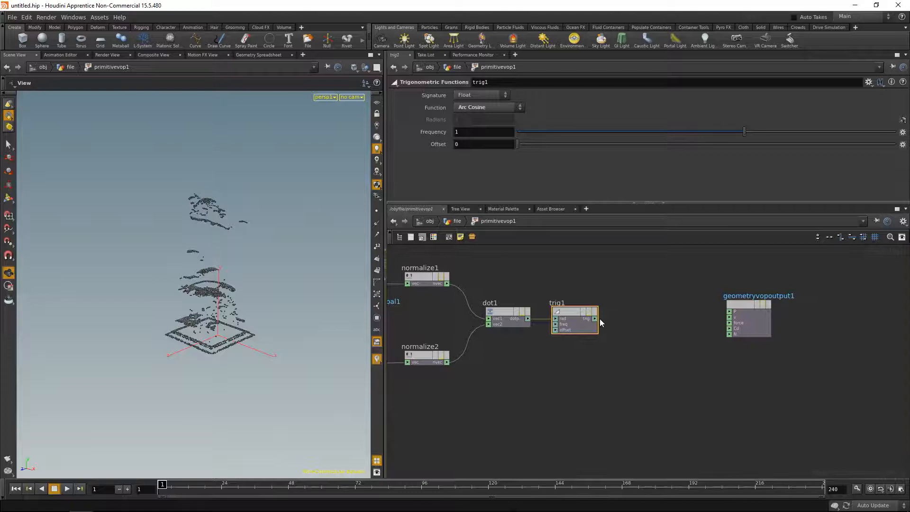
{"action": "left_click", "coordinate": [650, 343]}
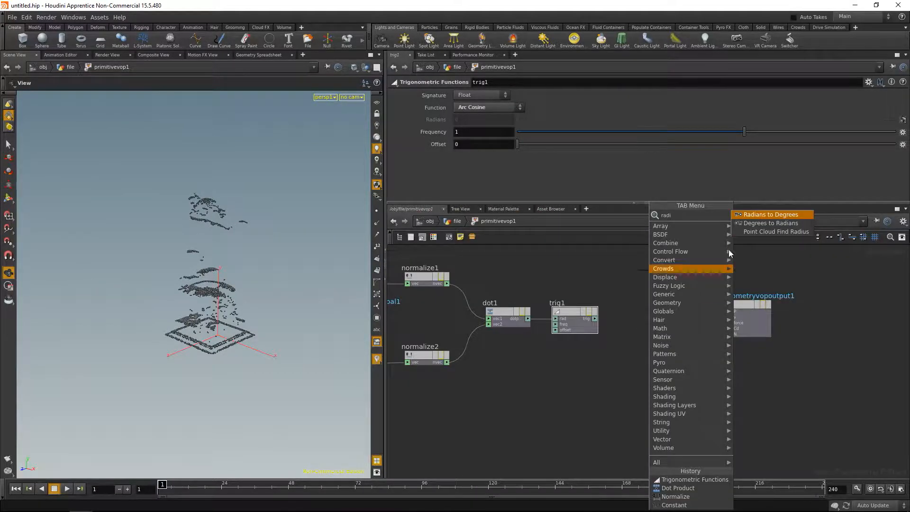
{"action": "left_click", "coordinate": [772, 214]}
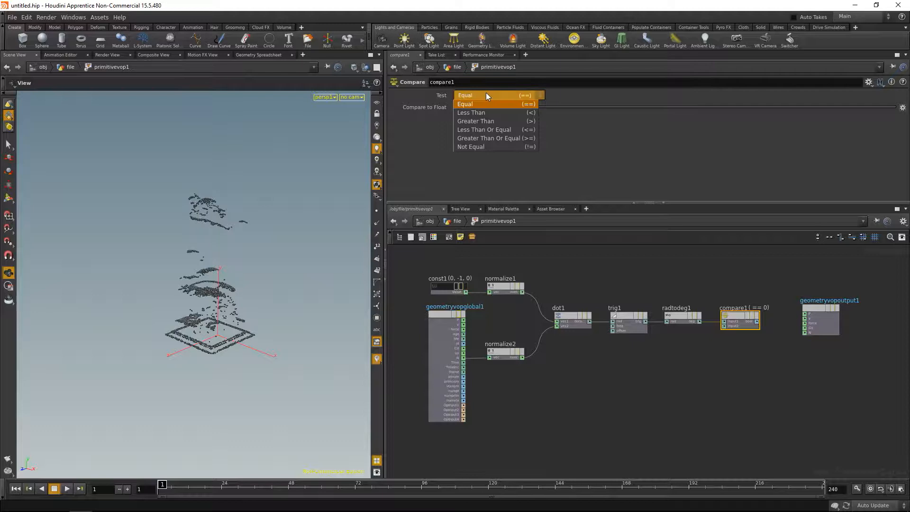
Set compare1's test to Less Than and promote its input2 threshold parameter.
{"action": "left_click", "coordinate": [470, 112]}
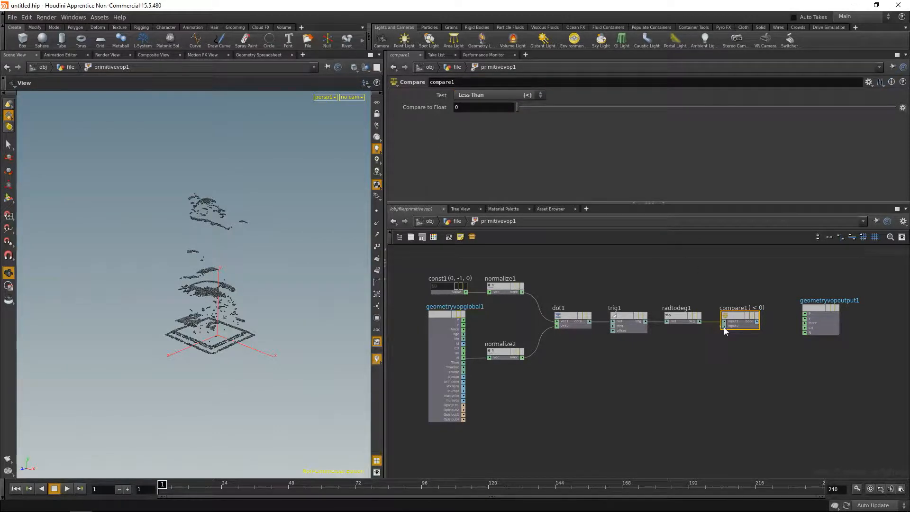
{"action": "right_click", "coordinate": [727, 326]}
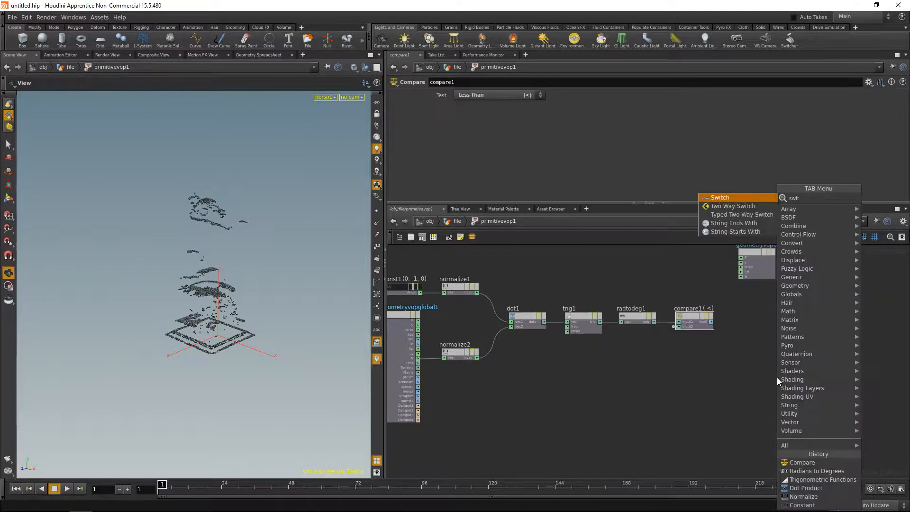
Switch between constants 0 and 1 into a Bind export, with Input 2 ranged 0–180.
{"action": "left_click", "coordinate": [720, 197]}
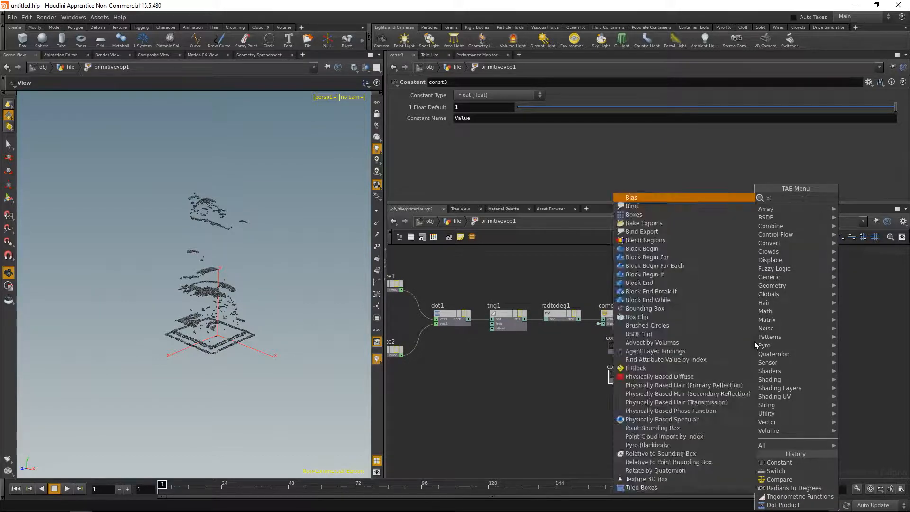
{"action": "left_click", "coordinate": [631, 205]}
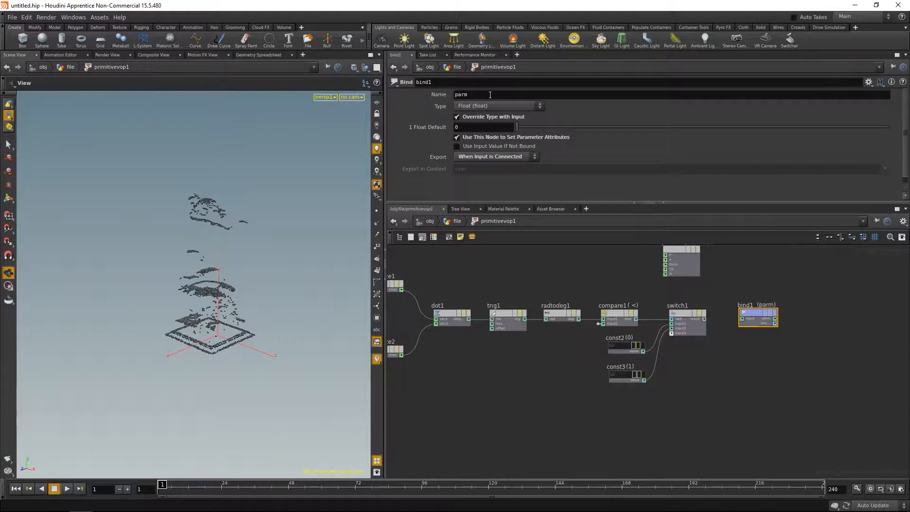
{"action": "mouse_move", "coordinate": [438, 95]}
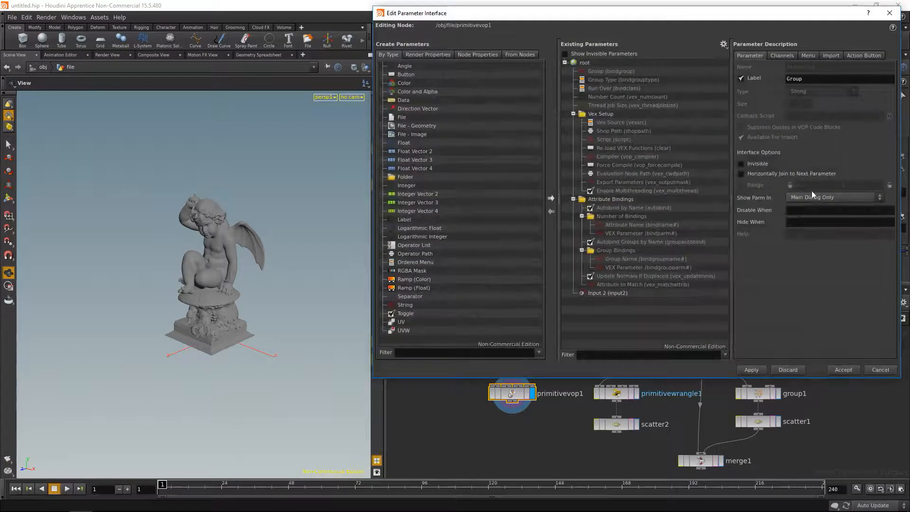
{"action": "left_click", "coordinate": [609, 292]}
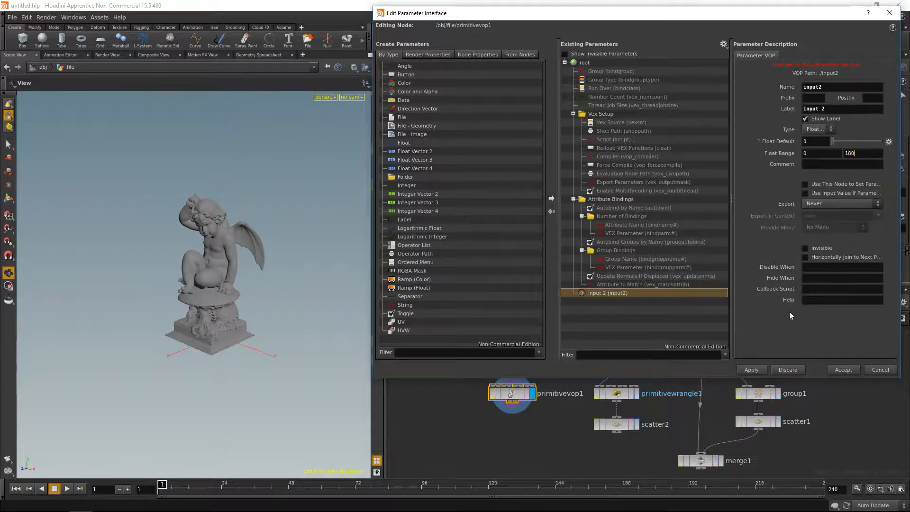
{"action": "left_click", "coordinate": [843, 370]}
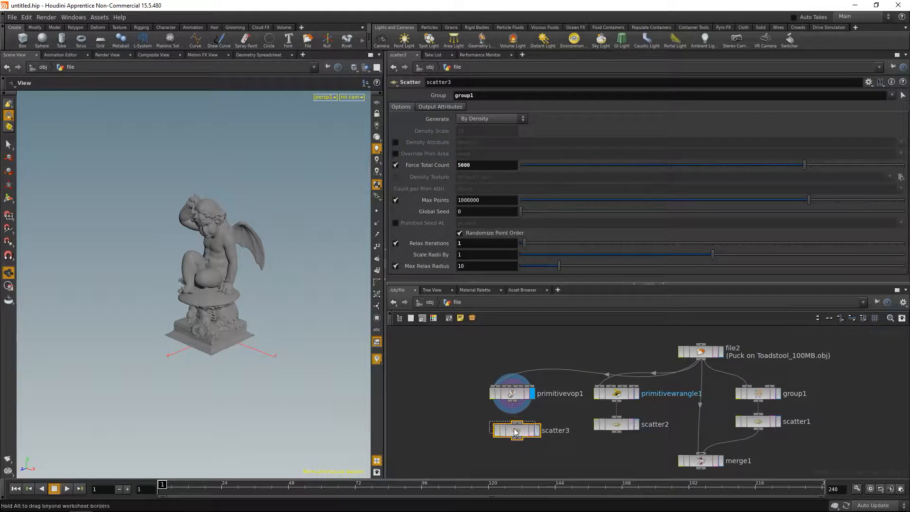
Display scatter3 below primitivevop1, save as scatter_001, and select primitivewrangle1.
{"action": "left_click", "coordinate": [532, 429]}
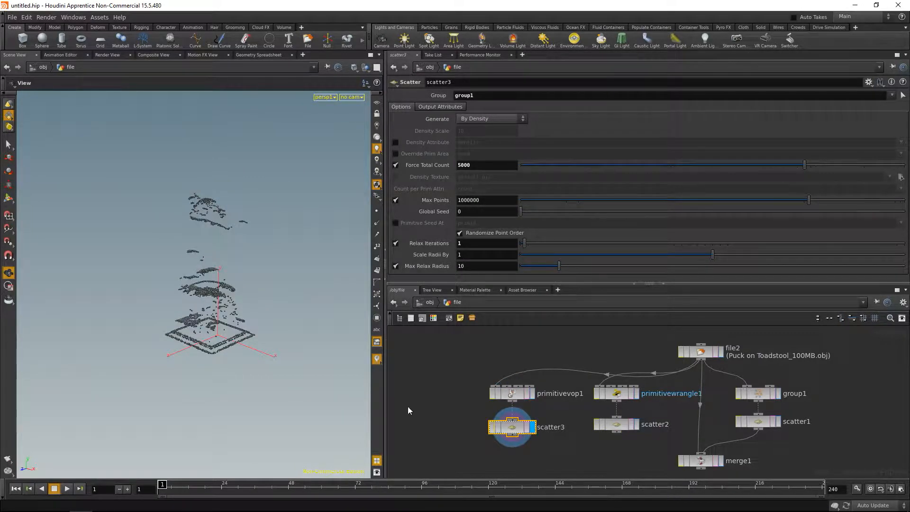
{"action": "left_click", "coordinate": [616, 424]}
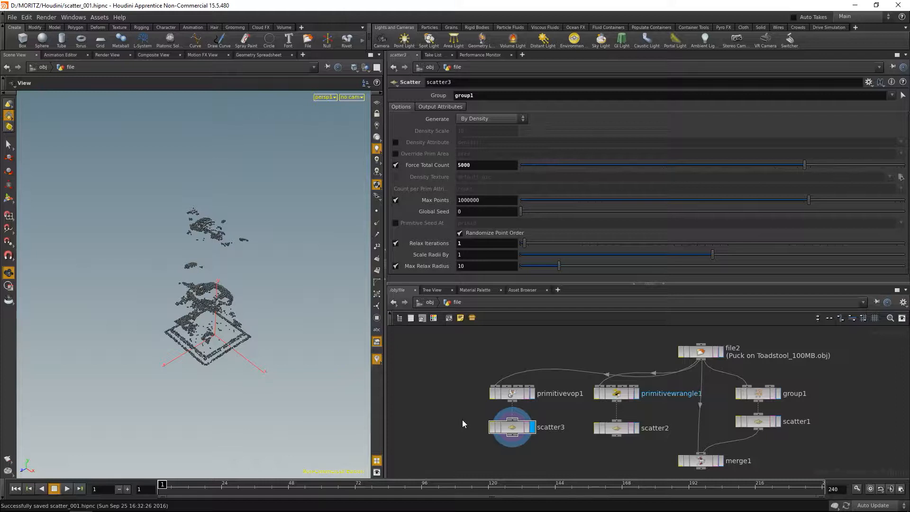
{"action": "left_click", "coordinate": [616, 393]}
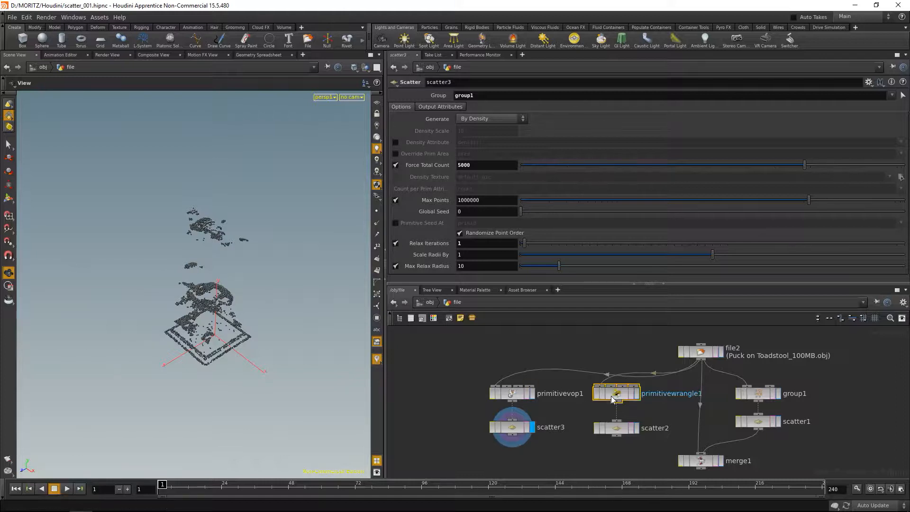
{"action": "left_click", "coordinate": [616, 393]}
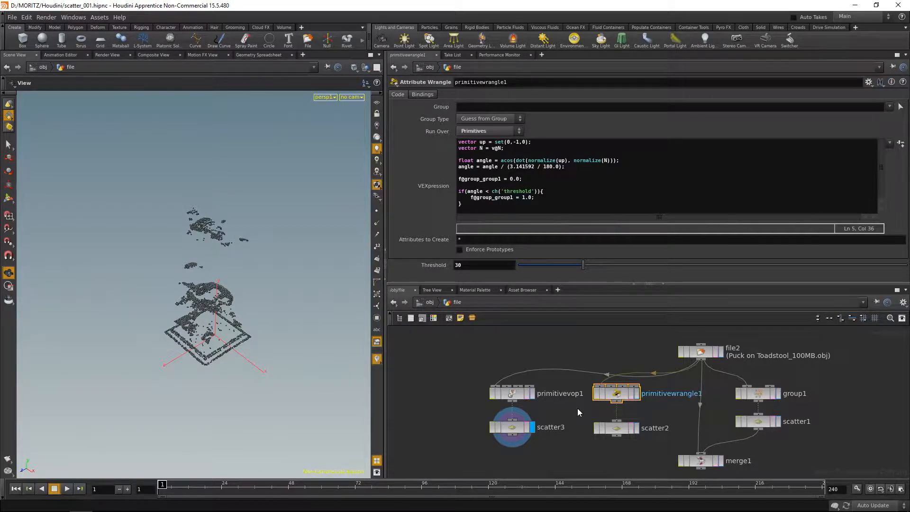
{"action": "mouse_move", "coordinate": [533, 406]}
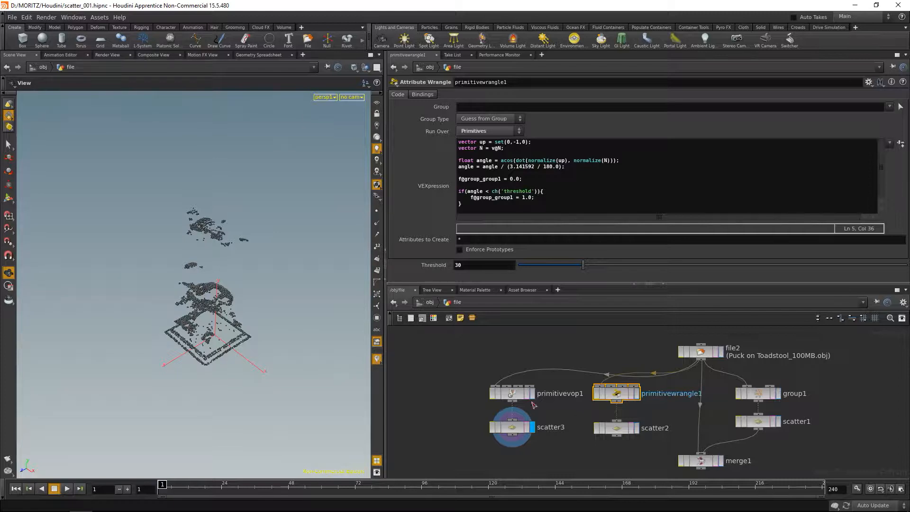
Set bind1's name to group_group1 and Input 2 to 30, then compare with the wrangle.
{"action": "double_click", "coordinate": [512, 393]}
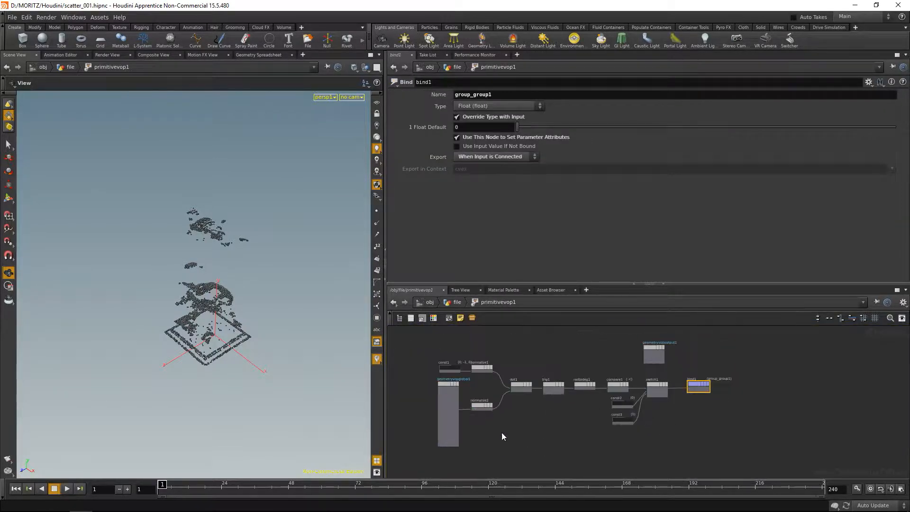
{"action": "mouse_move", "coordinate": [668, 444]}
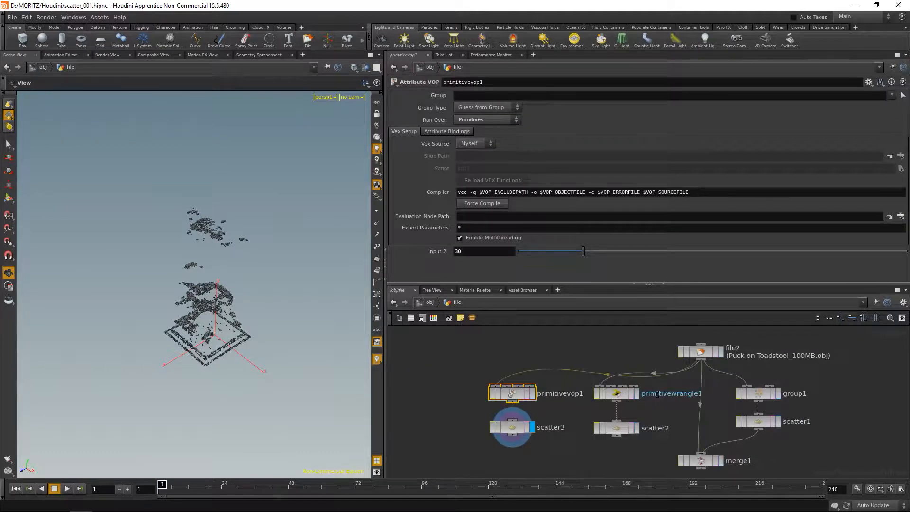
{"action": "left_click", "coordinate": [616, 393]}
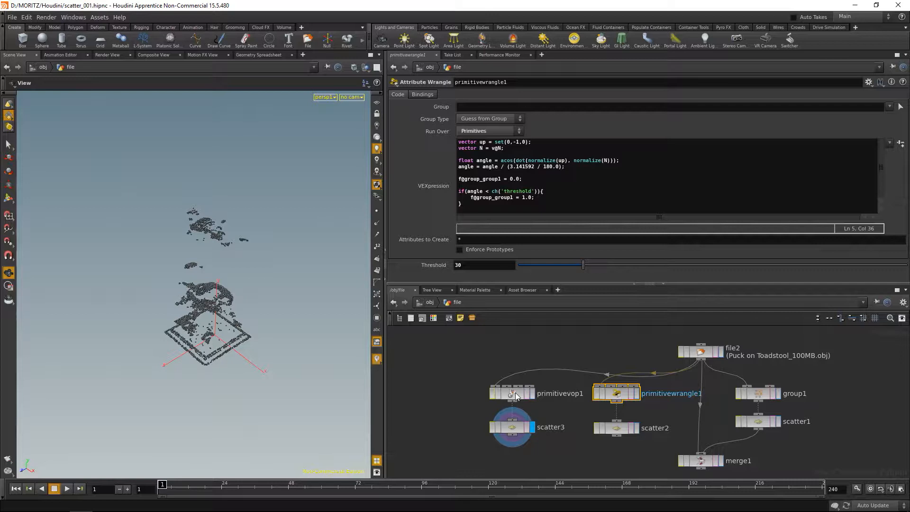
Read primitivevop1's generated VEX code, then redisplay file2 and save as scatter_002.
{"action": "right_click", "coordinate": [512, 393]}
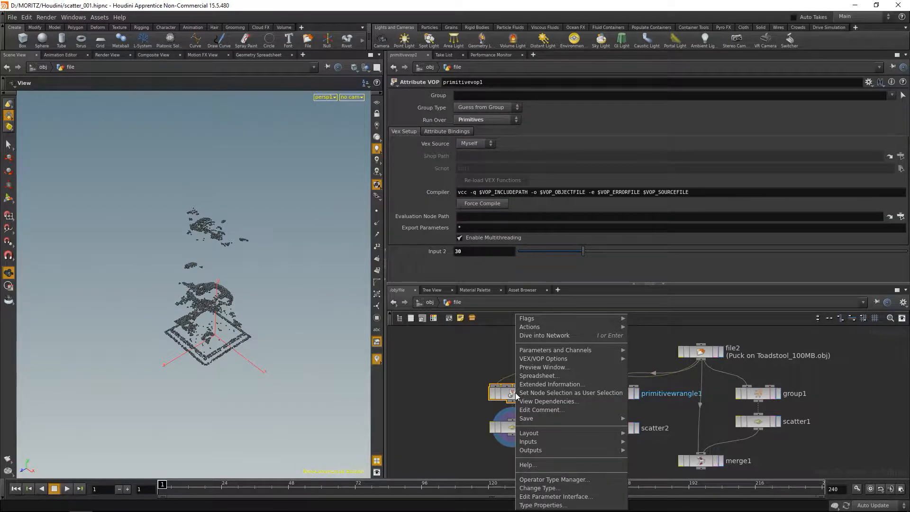
{"action": "mouse_move", "coordinate": [643, 358]}
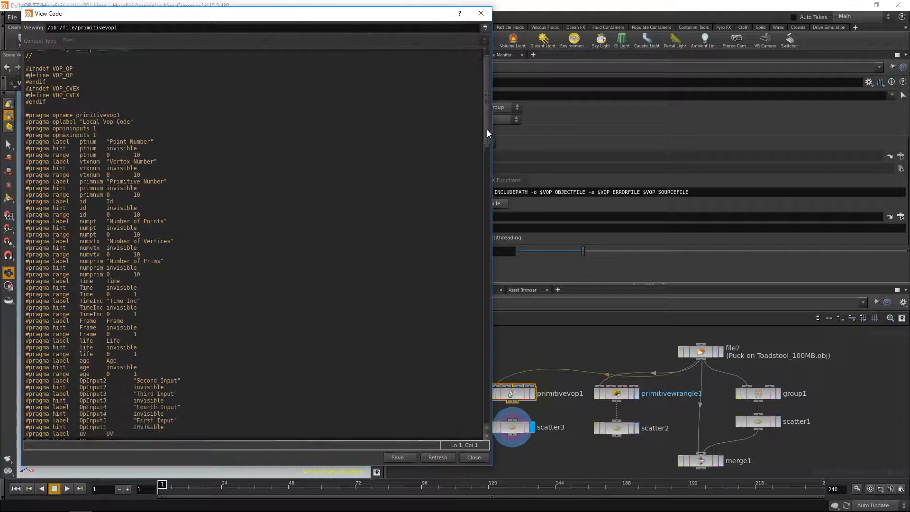
{"action": "scroll", "scroll_direction": "down", "scroll_amount": 3}
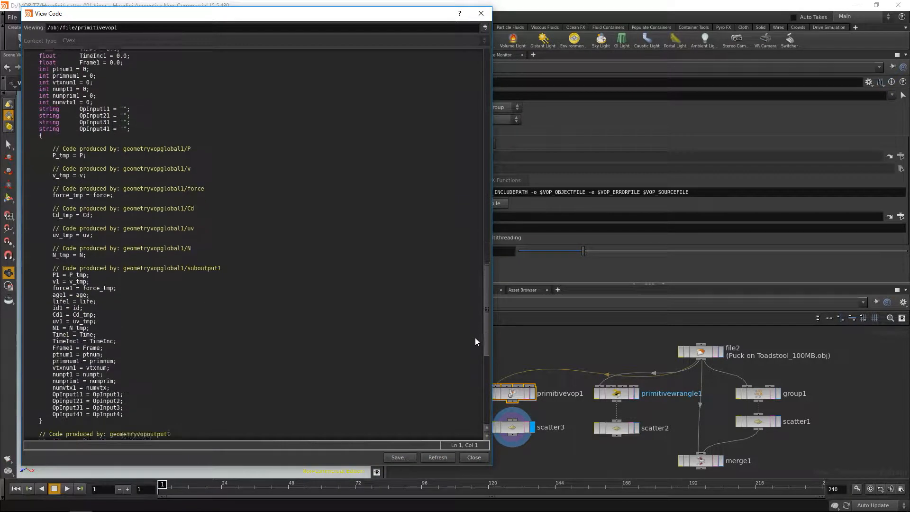
{"action": "scroll", "scroll_direction": "down", "scroll_amount": 3}
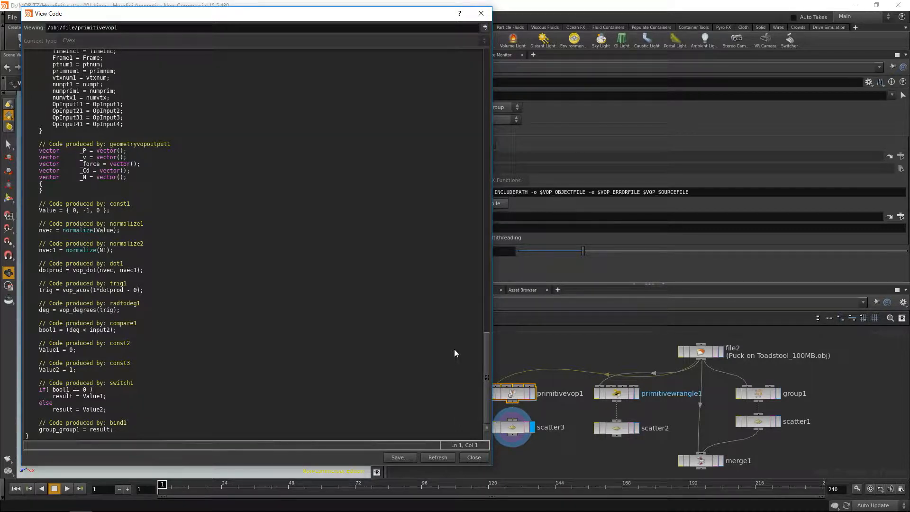
{"action": "mouse_move", "coordinate": [325, 330]}
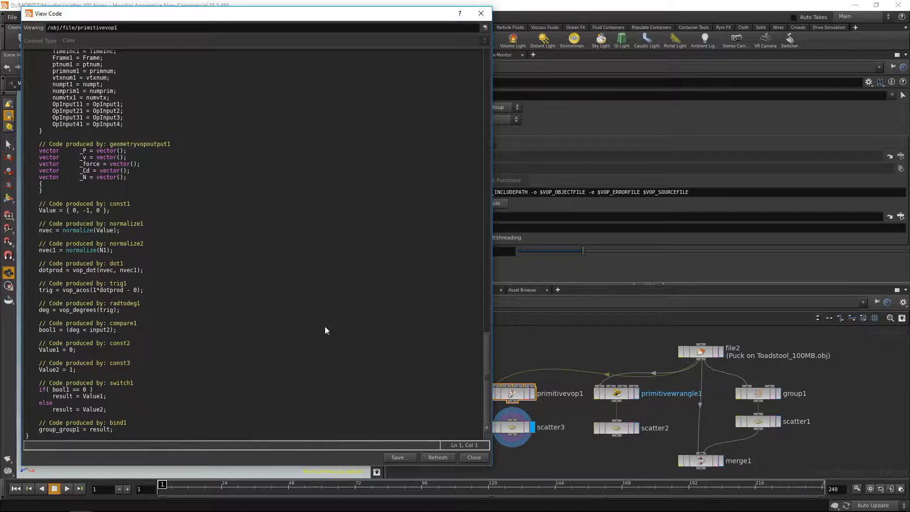
{"action": "scroll", "scroll_direction": "up", "scroll_amount": 3}
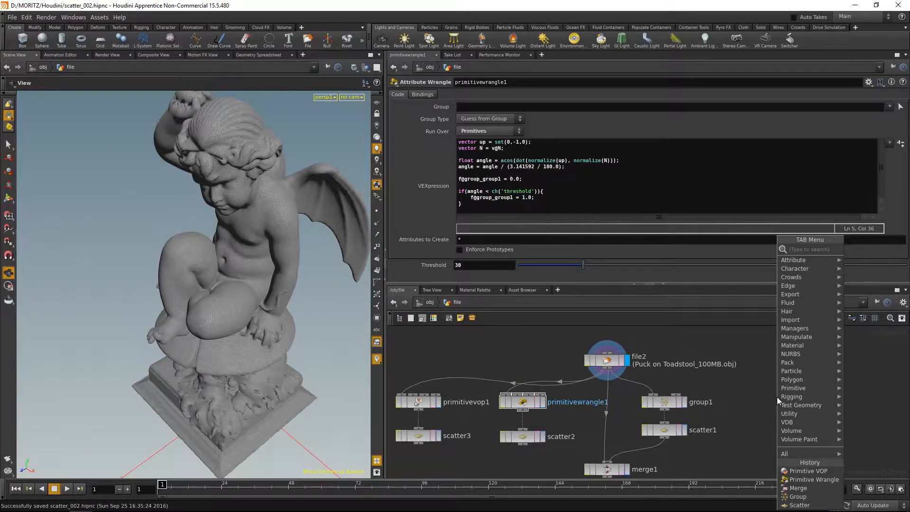
Add VDB from Polygons feeding a VDB Analysis set to Curvature instead of Gradient.
{"action": "type", "text": "vdbfrom"}
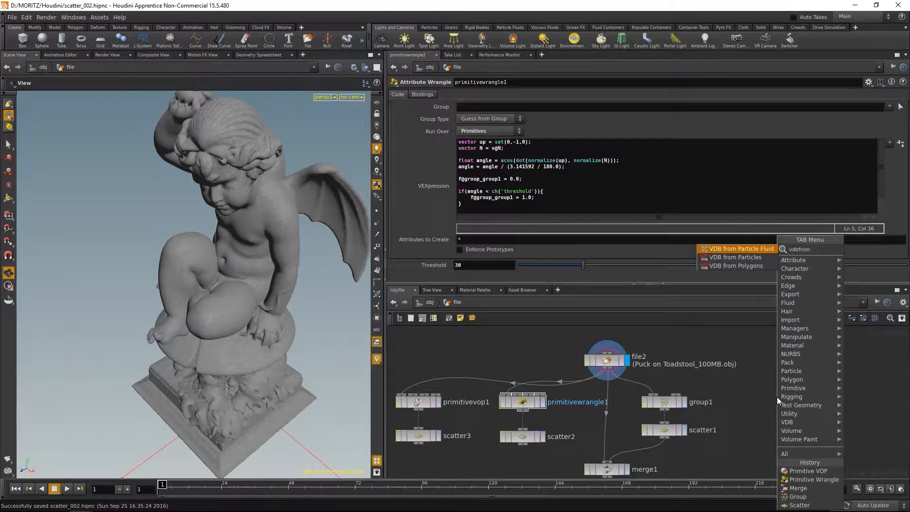
{"action": "left_click", "coordinate": [736, 265]}
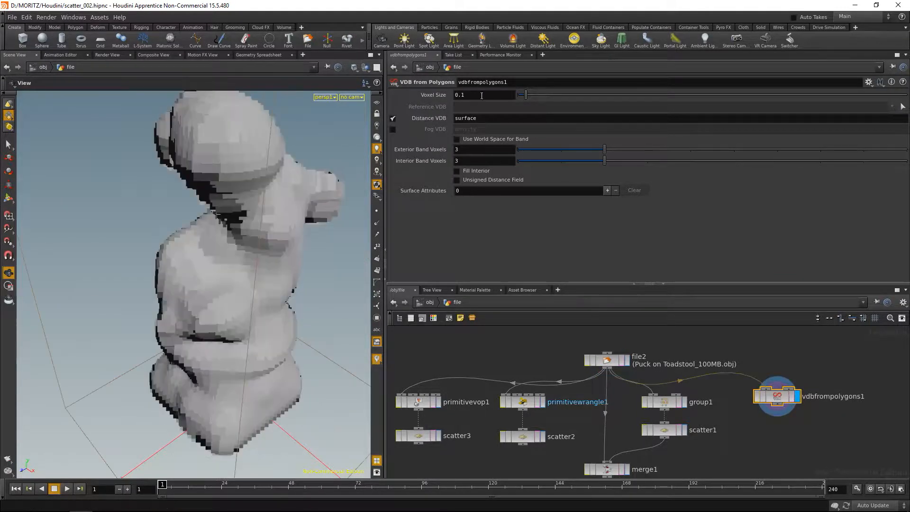
{"action": "type", "text": "0.025"}
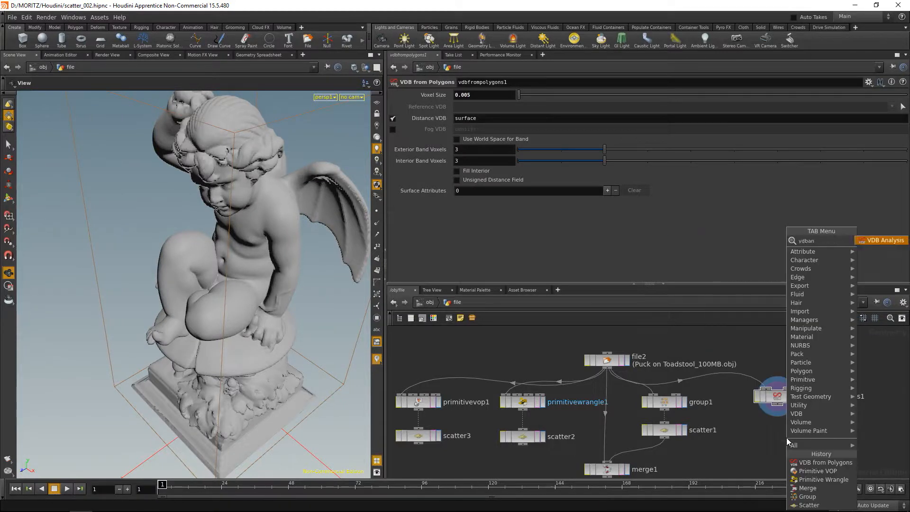
{"action": "left_click", "coordinate": [884, 240]}
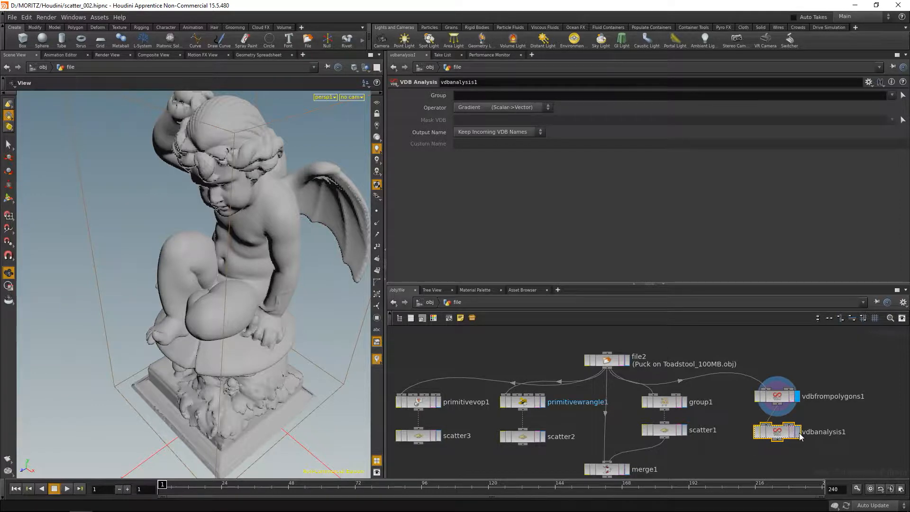
{"action": "left_click", "coordinate": [501, 107]}
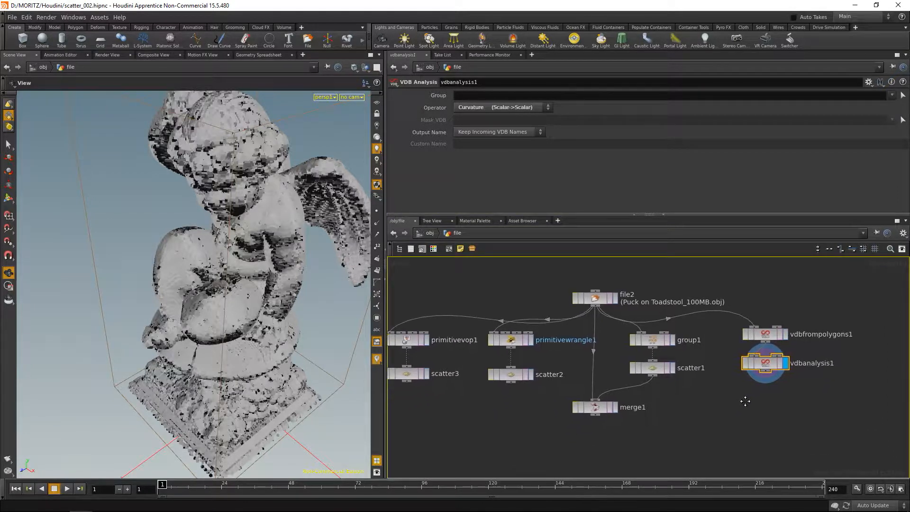
Add Attribute from Volume writing Cd, mapping volume values through the Decreasing ramp preset.
{"action": "key", "text": "Tab"}
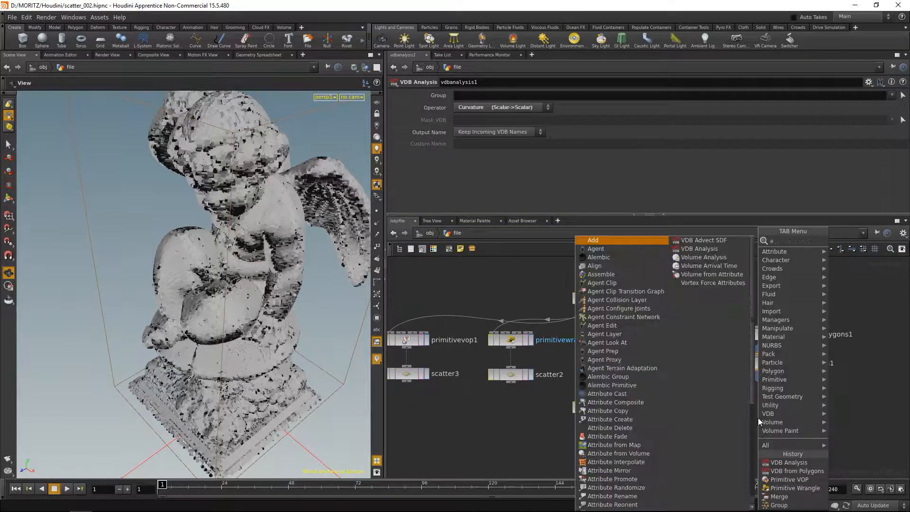
{"action": "type", "text": "attribfrom"}
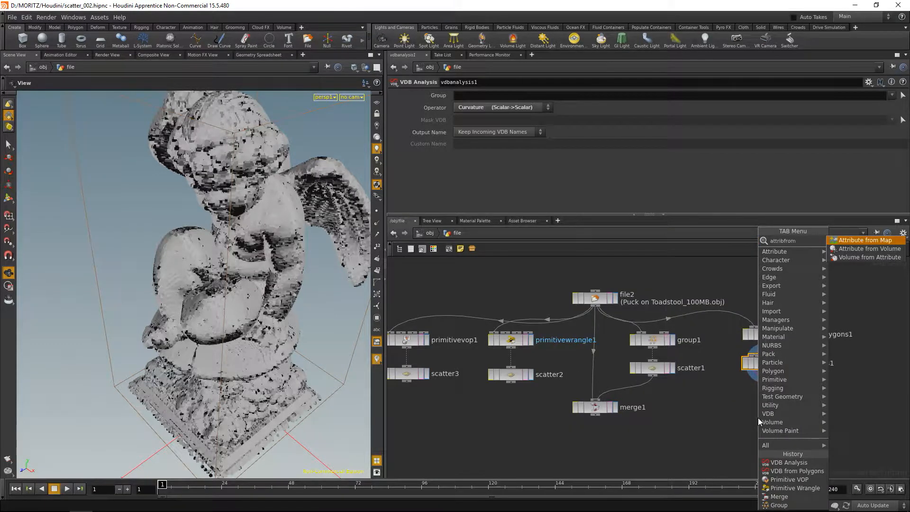
{"action": "left_click", "coordinate": [868, 248]}
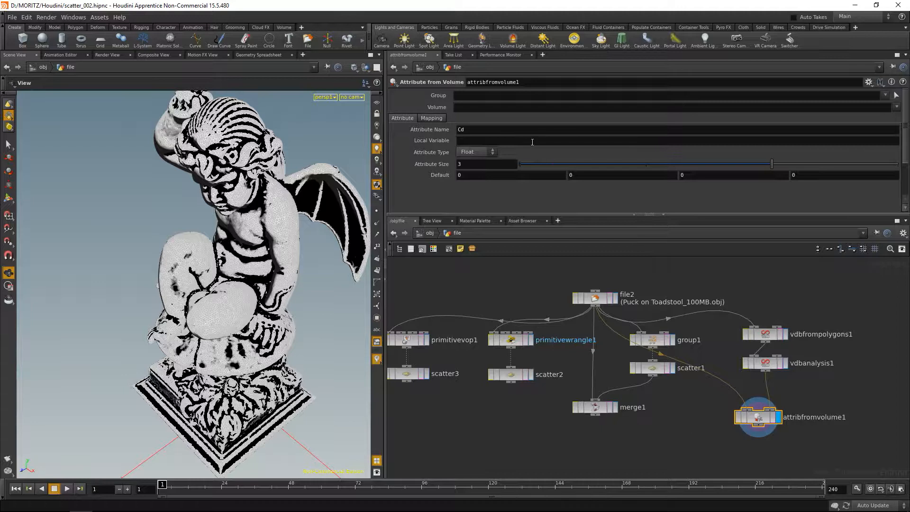
{"action": "left_click", "coordinate": [431, 118]}
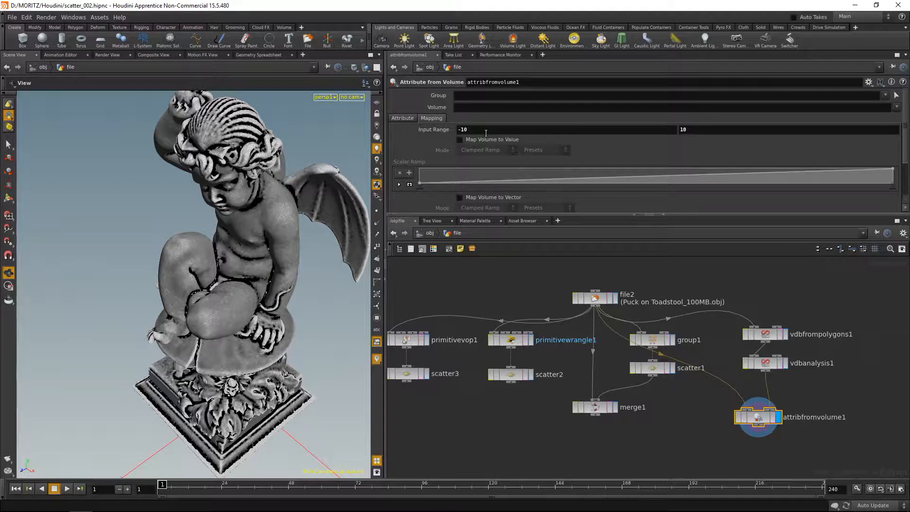
{"action": "left_click", "coordinate": [459, 140]}
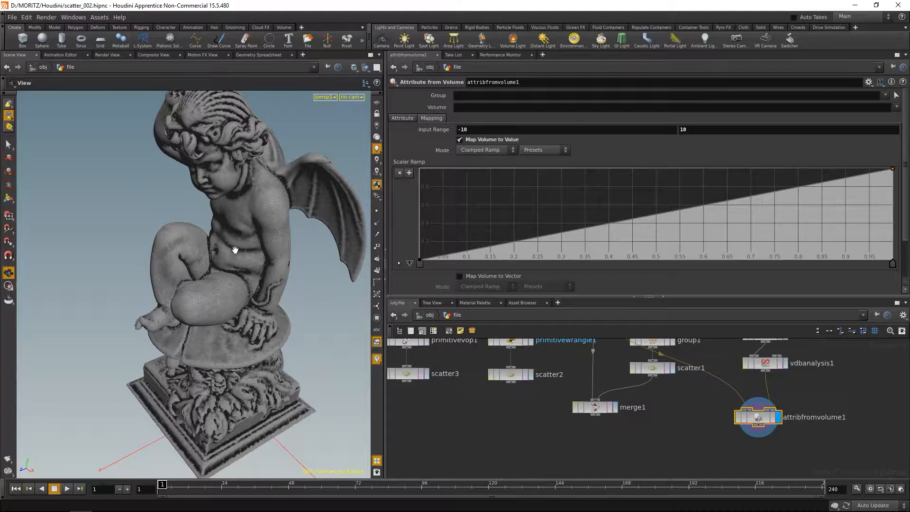
{"action": "left_click", "coordinate": [542, 150]}
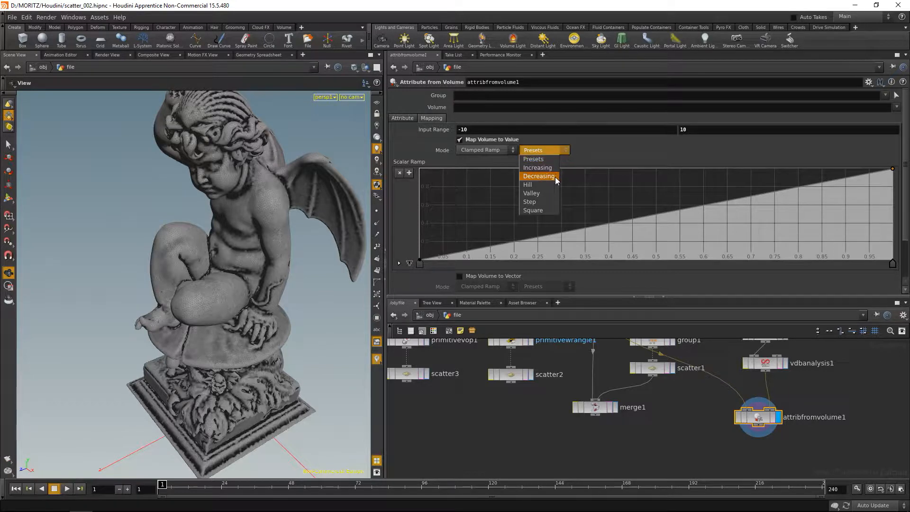
{"action": "left_click", "coordinate": [538, 176]}
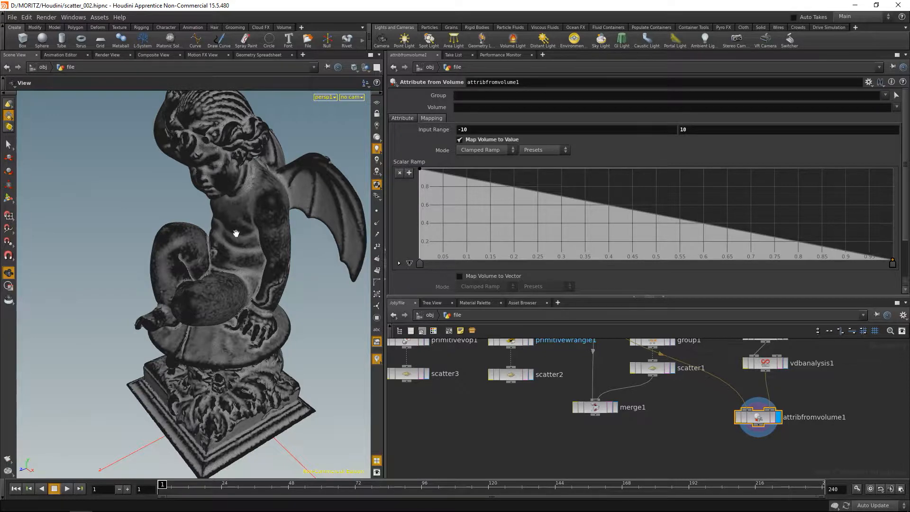
{"action": "mouse_move", "coordinate": [284, 248]}
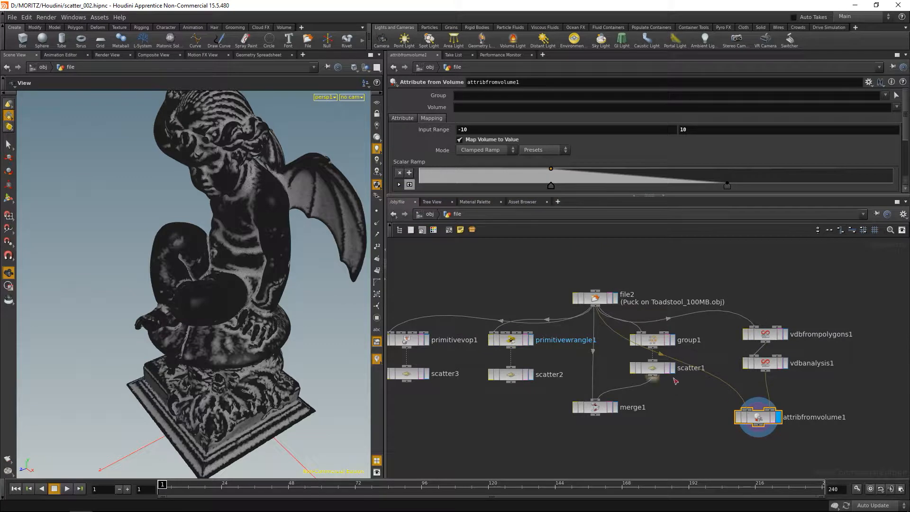
Add group2 (Normal, spread angle 40) and scatter4 using group1, and display the scatter.
{"action": "left_click", "coordinate": [653, 367]}
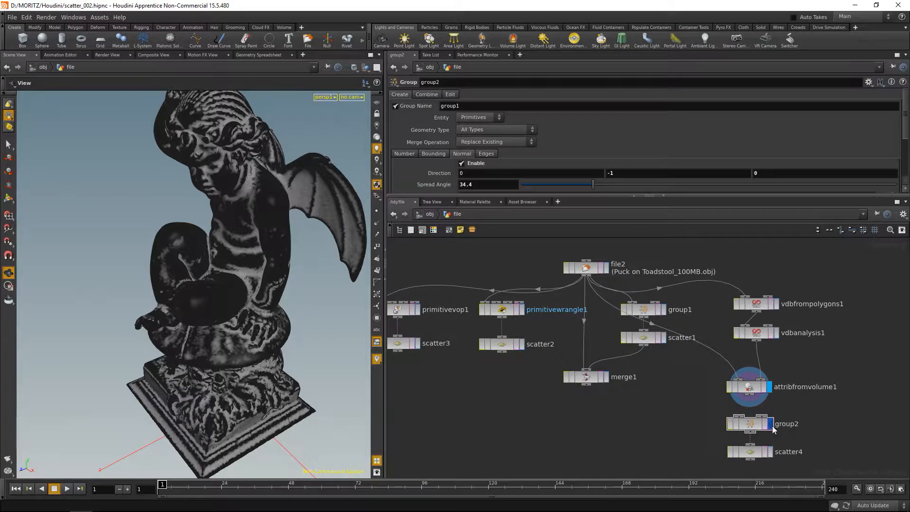
{"action": "left_click", "coordinate": [749, 423]}
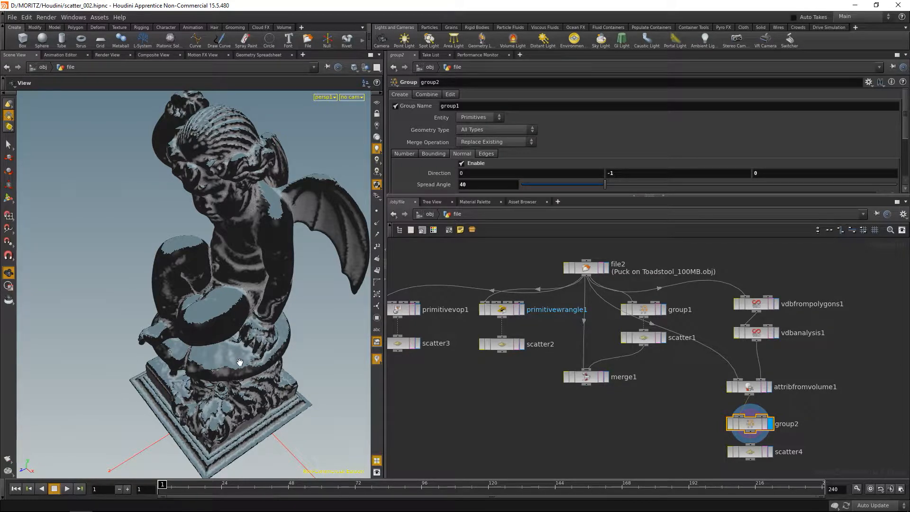
{"action": "left_click", "coordinate": [749, 451]}
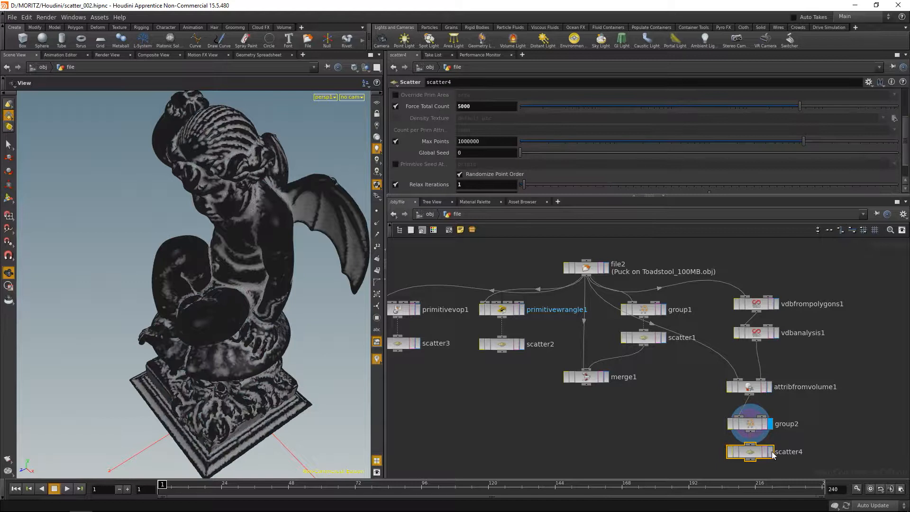
{"action": "left_click", "coordinate": [766, 452]}
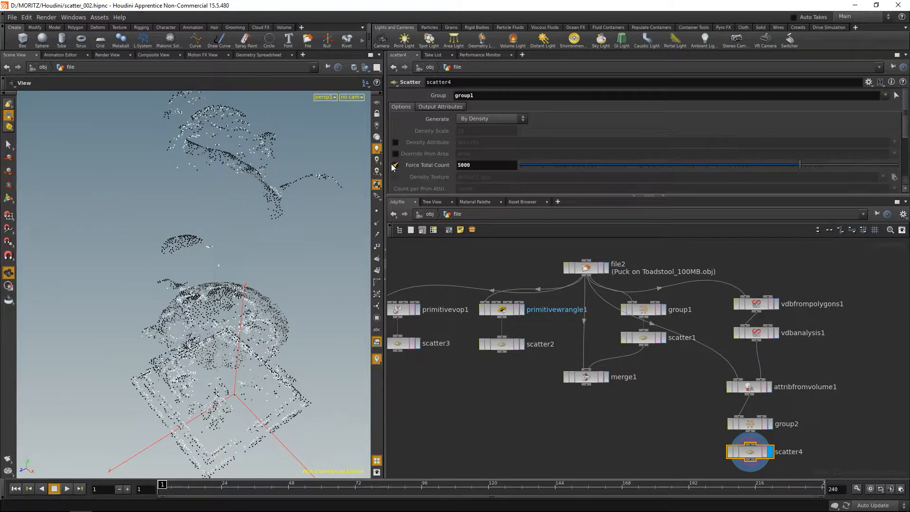
Turn off Force Total Count on scatter4, use Cd as density attribute with scale 50000.
{"action": "left_click", "coordinate": [395, 165]}
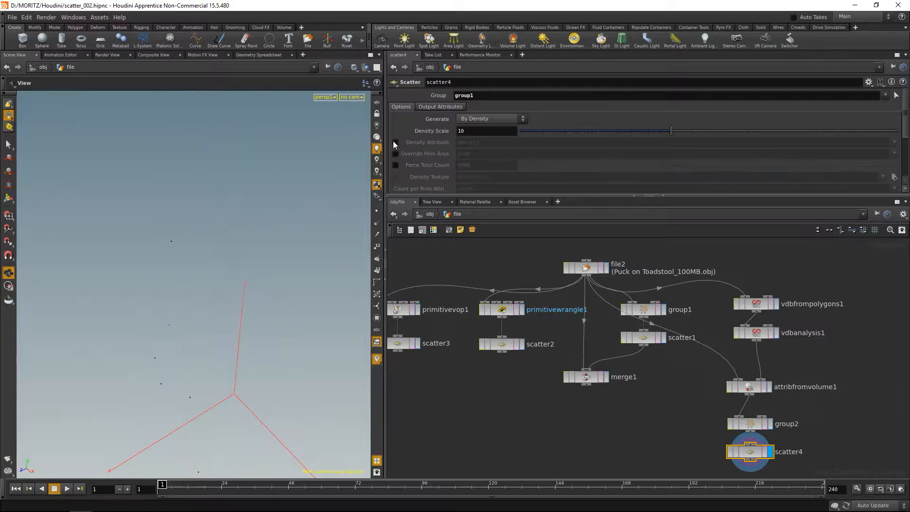
{"action": "left_click", "coordinate": [395, 142]}
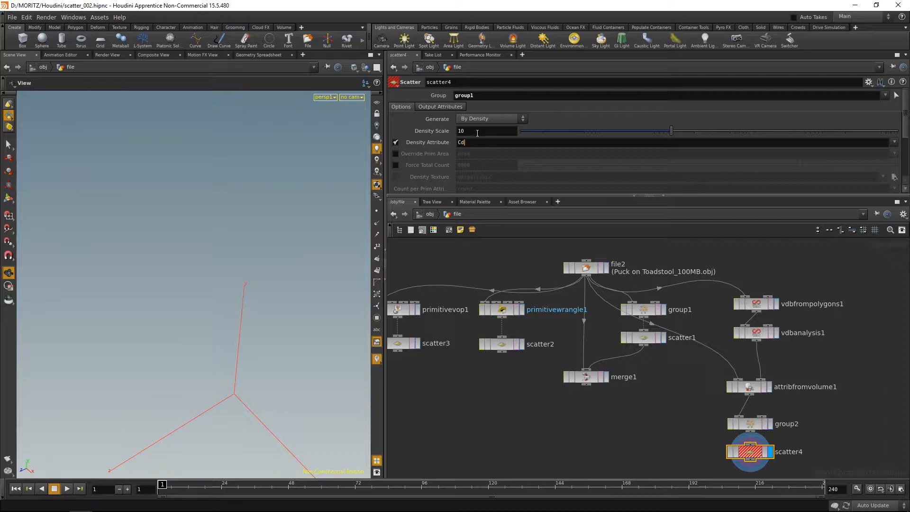
{"action": "type", "text": "10000"}
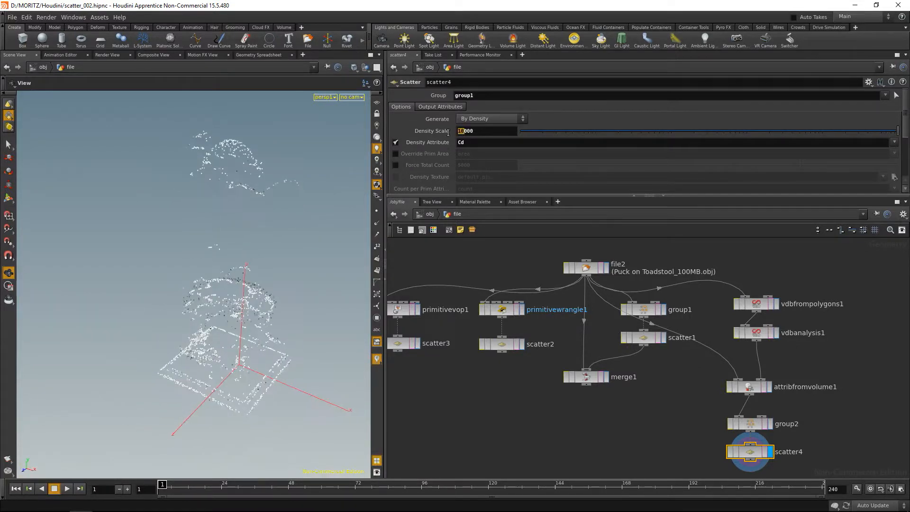
{"action": "type", "text": "50000"}
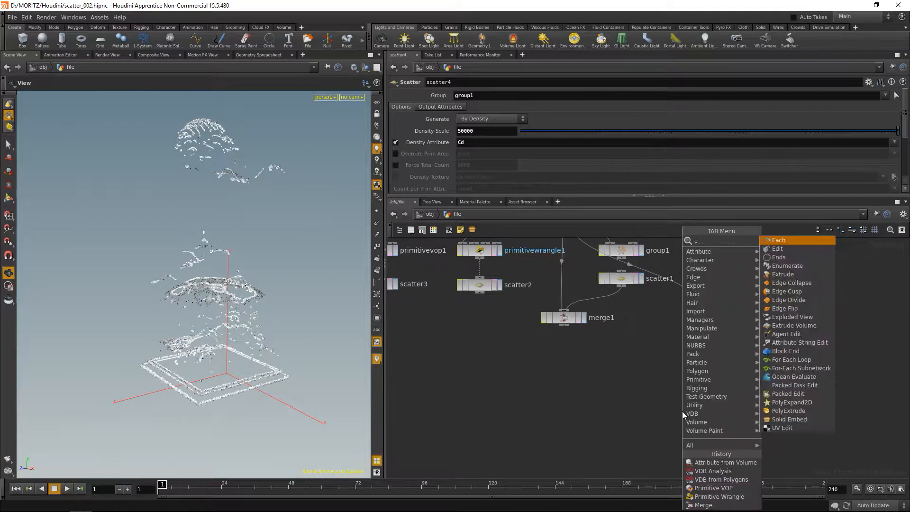
Merge file2 and scatter4 in merge2, then append and display a white Color node.
{"action": "left_click", "coordinate": [703, 504]}
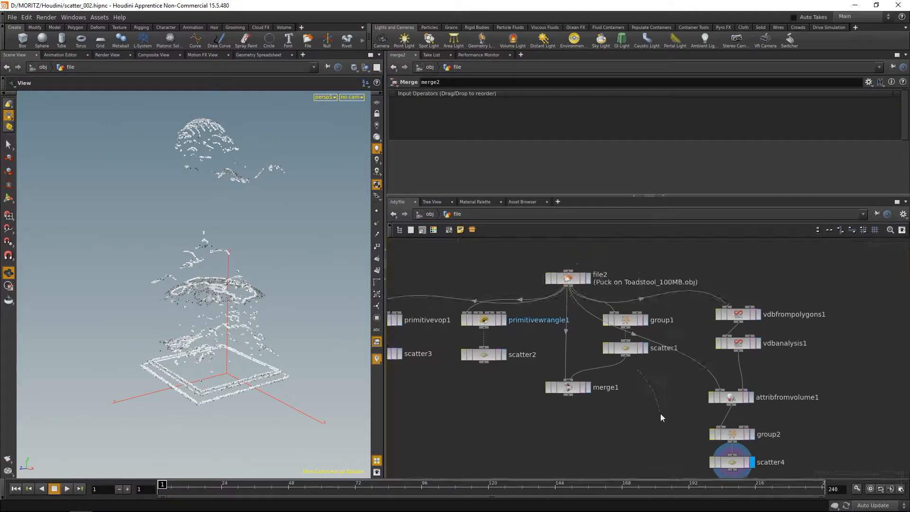
{"action": "left_click", "coordinate": [693, 418]}
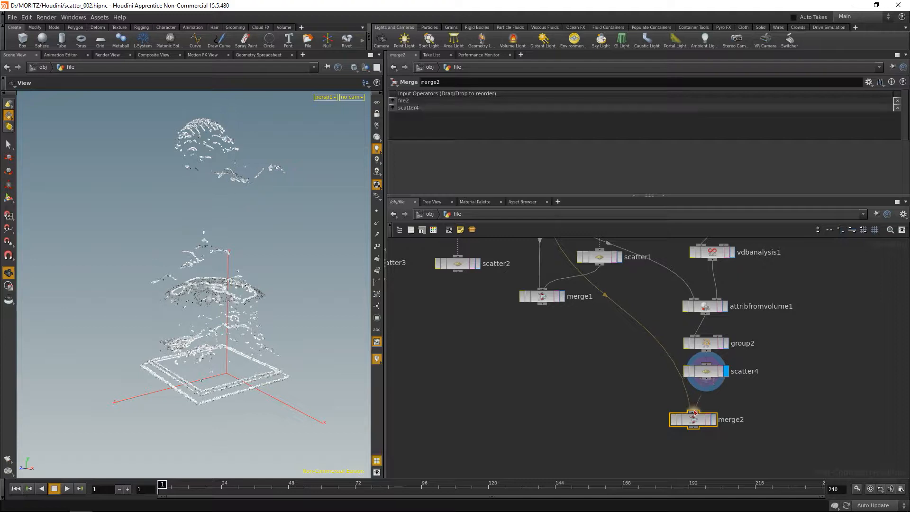
{"action": "left_click", "coordinate": [716, 419]}
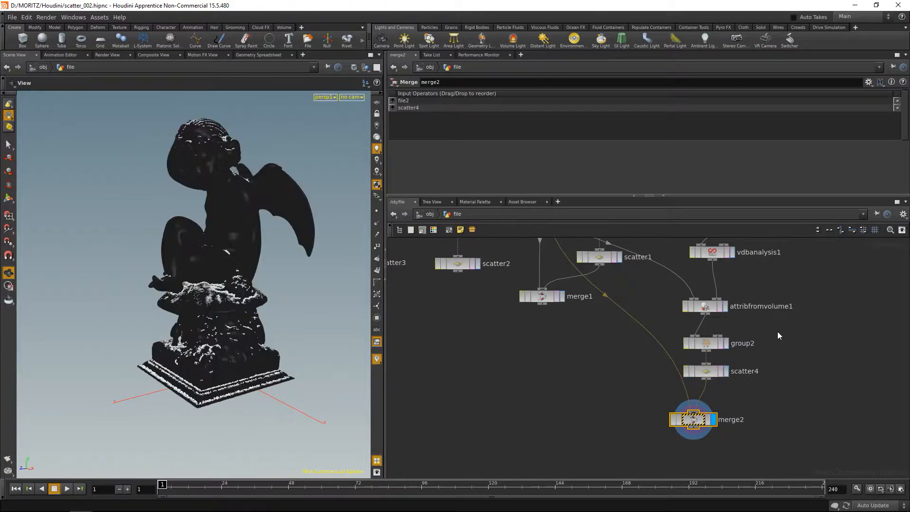
{"action": "left_click", "coordinate": [706, 306]}
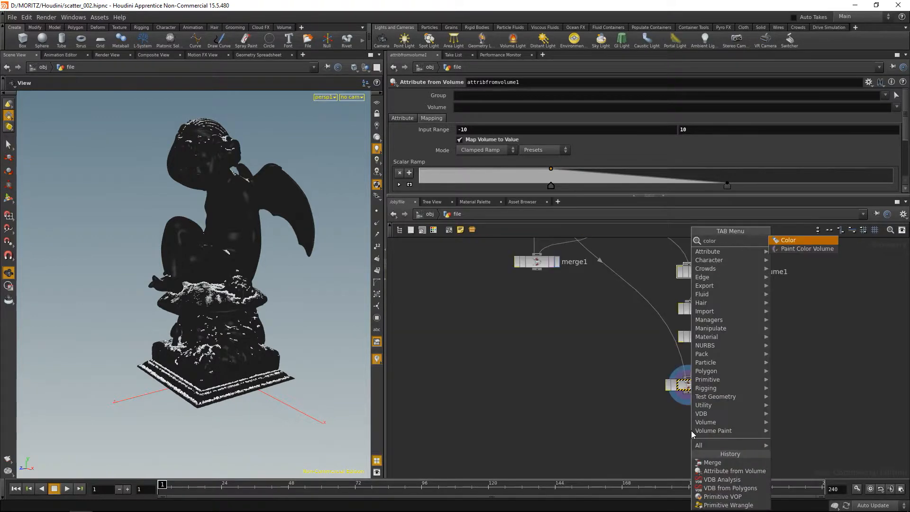
{"action": "left_click", "coordinate": [788, 240]}
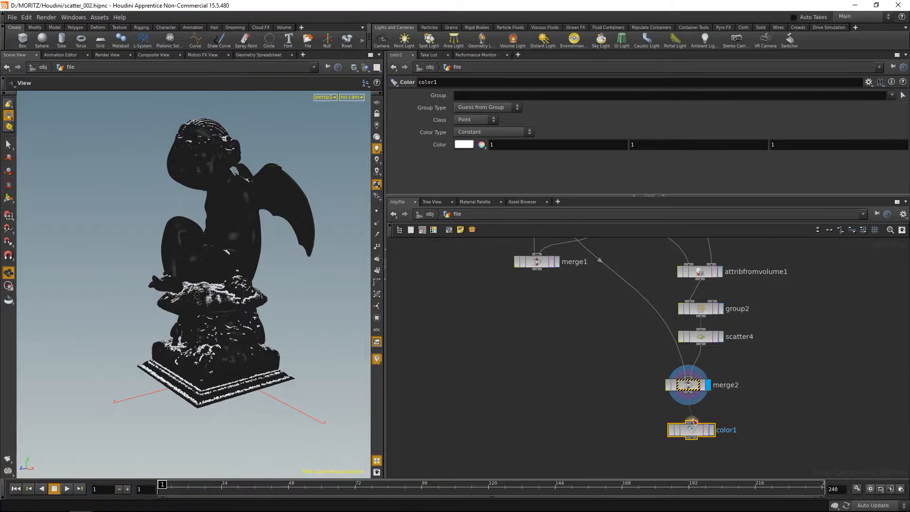
{"action": "left_click", "coordinate": [677, 421]}
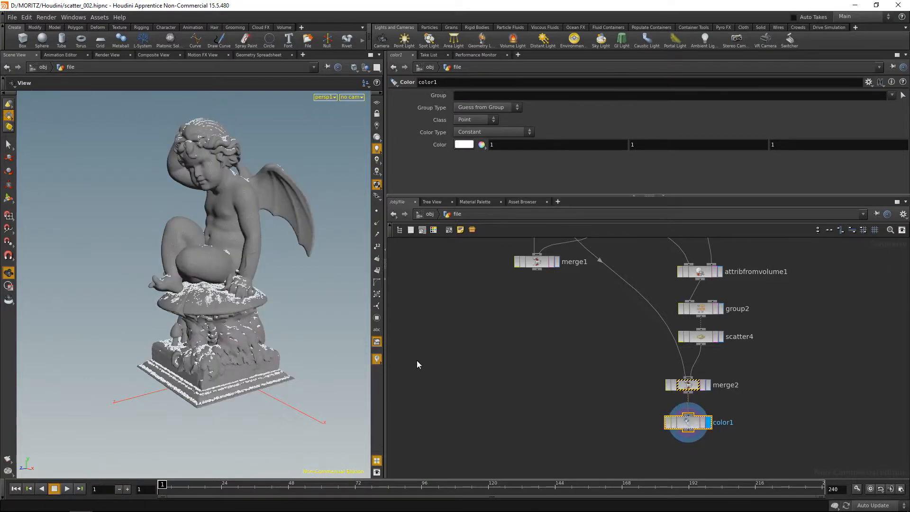